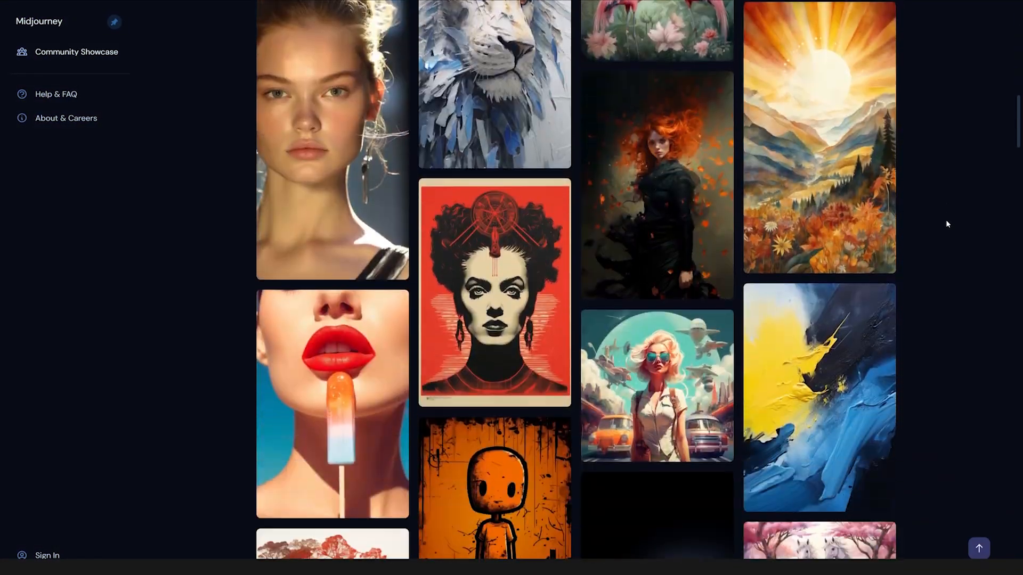
Step: Clone over the first flower decal on the door glass with the Clone Stamp on a new layer
scroll(down, 3)
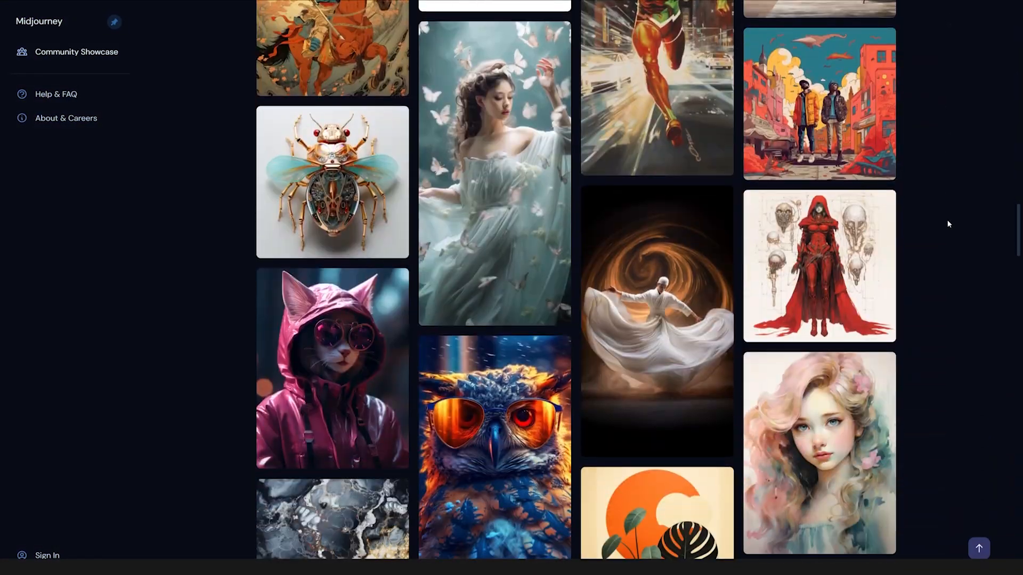
scroll(down, 3)
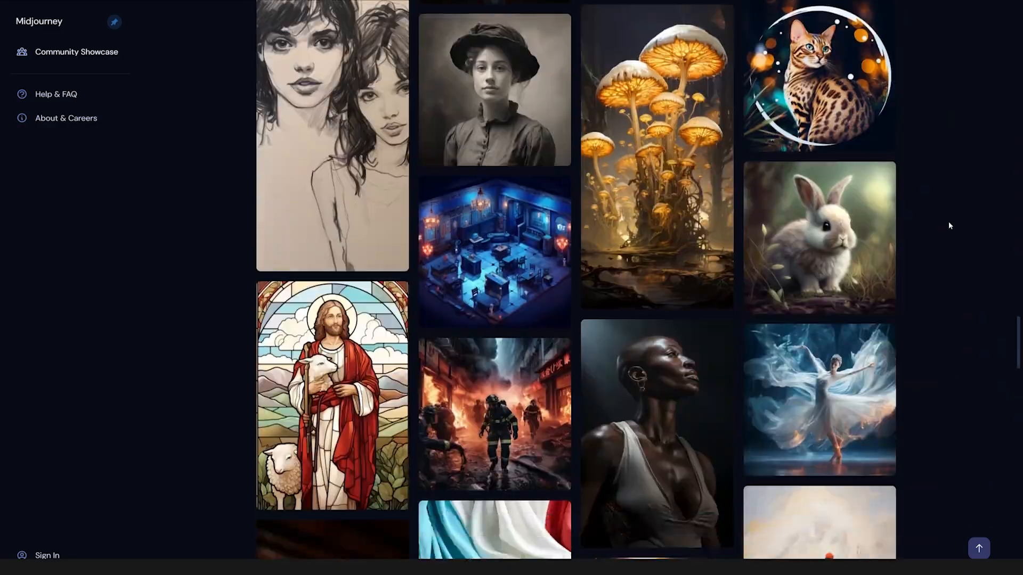
scroll(down, 3)
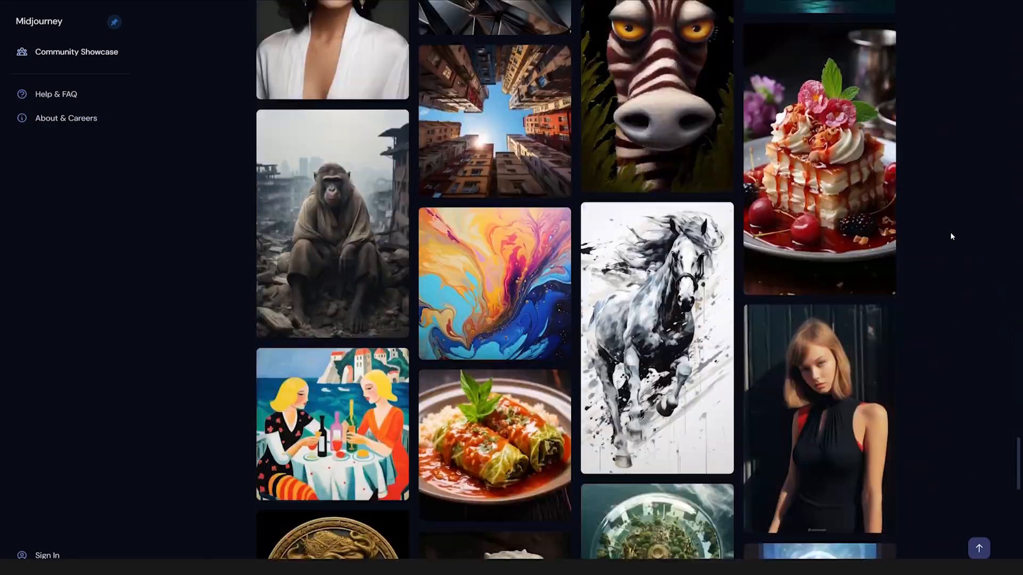
scroll(down, 3)
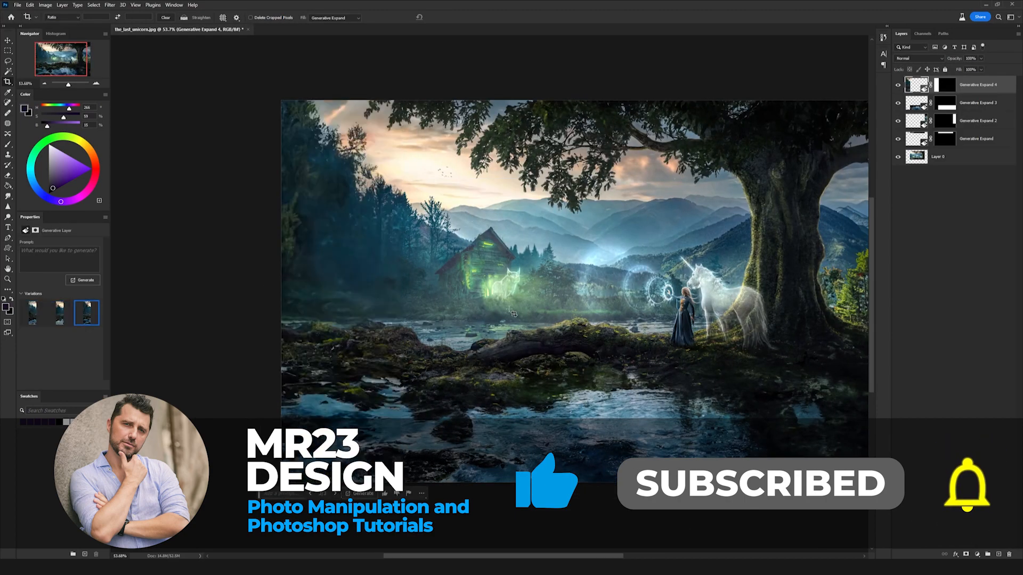
click(84, 280)
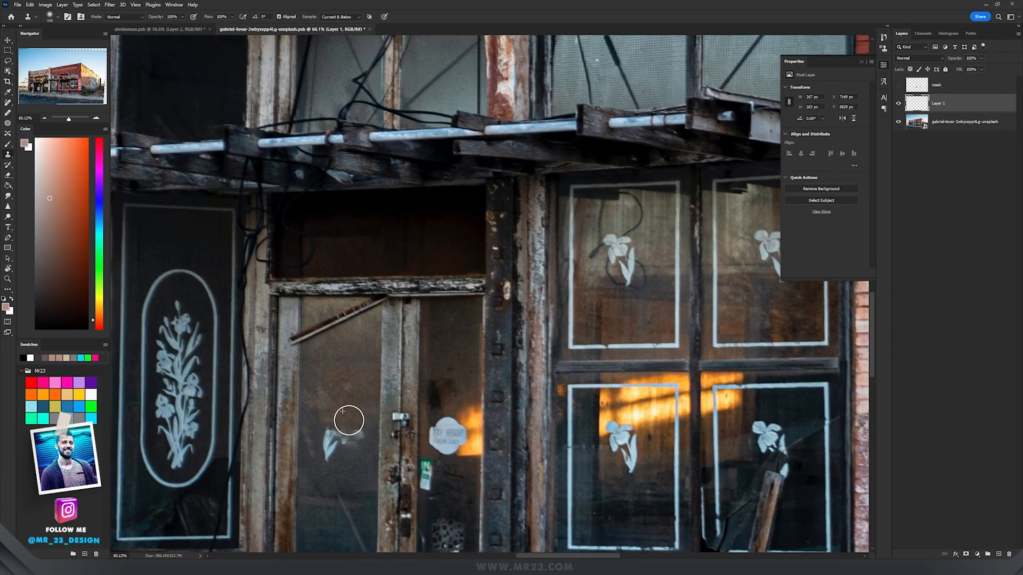
click(349, 422)
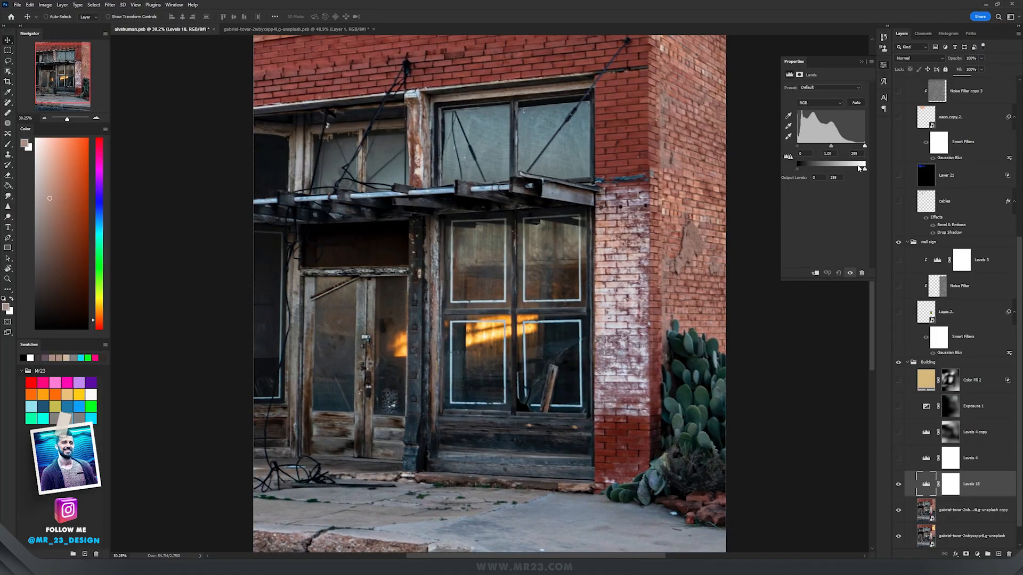
Step: Lower the Levels output whites to darken the scene, then add a brightening Exposure adjustment
drag(864, 168, 840, 169)
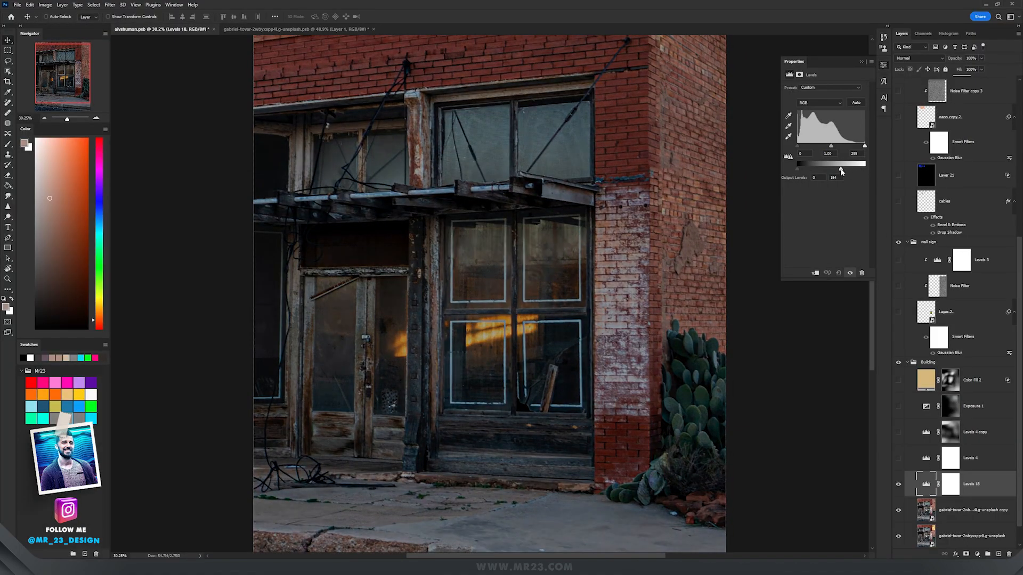
drag(842, 171, 839, 170)
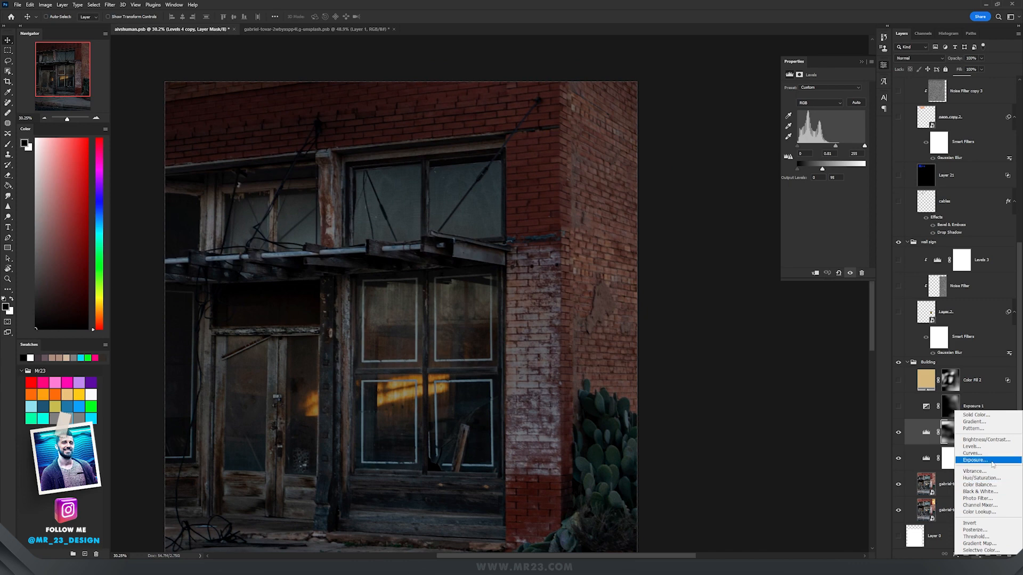
click(973, 460)
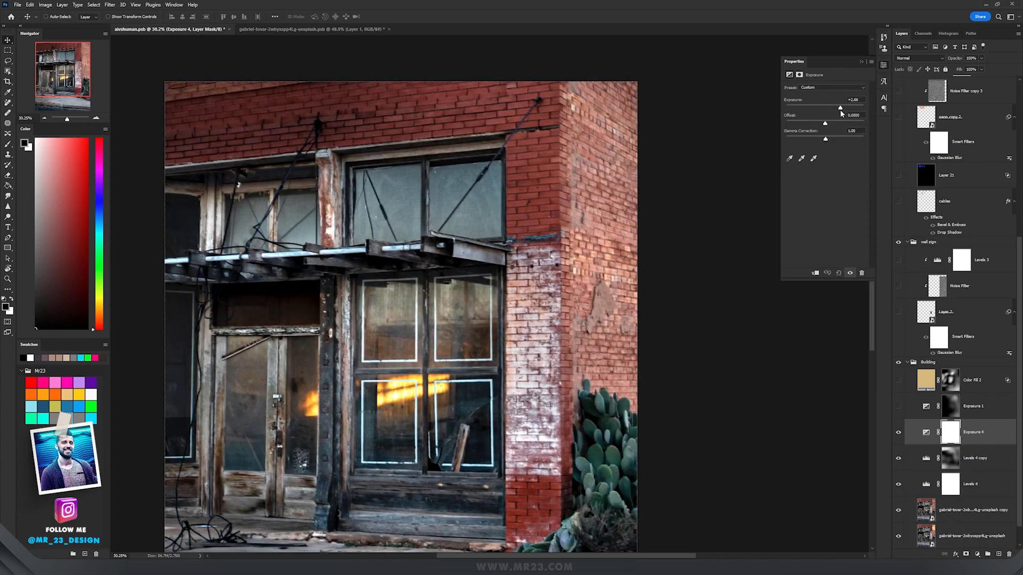
drag(839, 107, 844, 107)
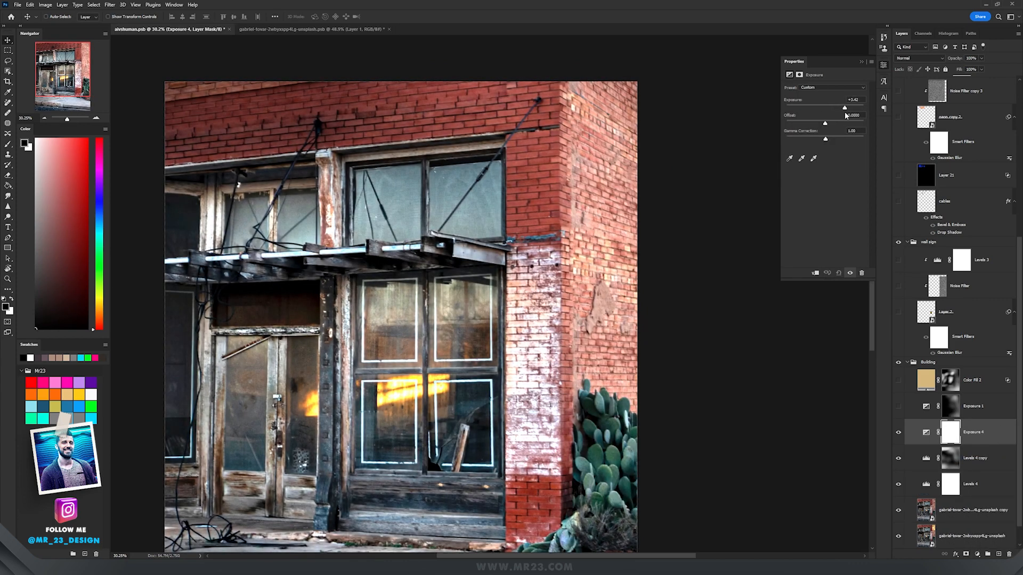
click(799, 75)
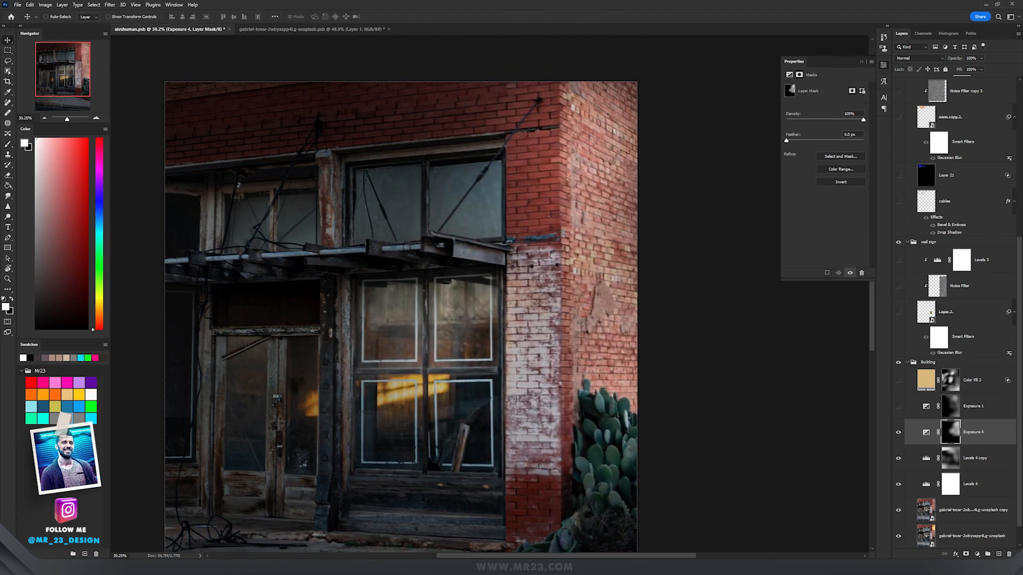
Step: Add a #cbc3a2 Solid Color fill in Overlay, invert its mask and paint the tint onto the brick corner
double_click(925, 380)
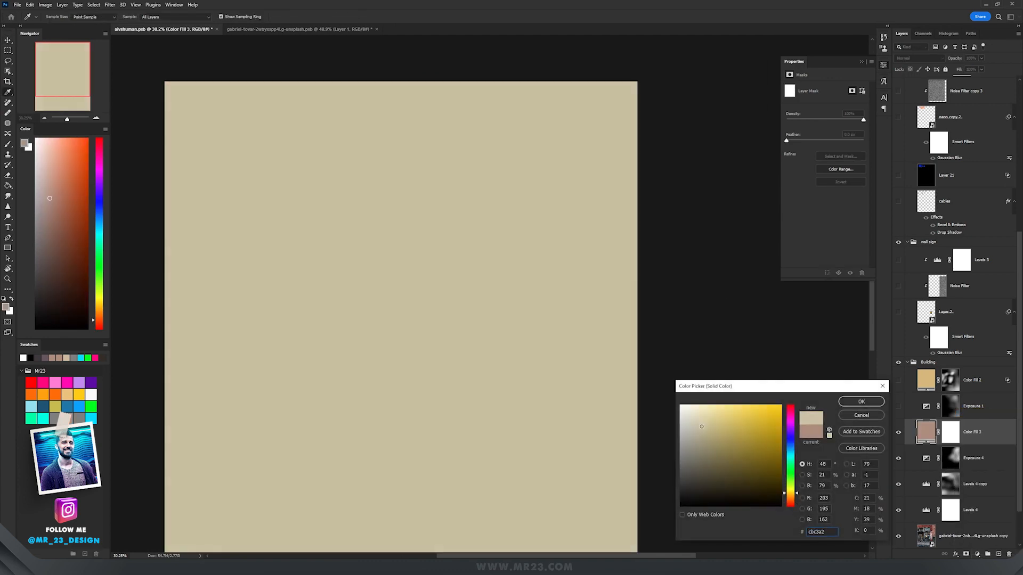
click(860, 402)
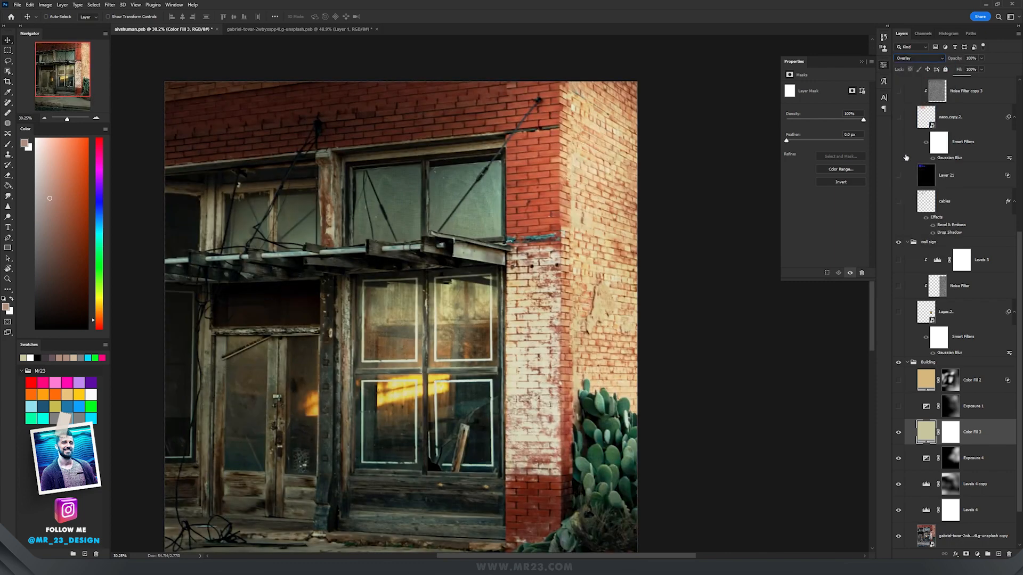
click(841, 182)
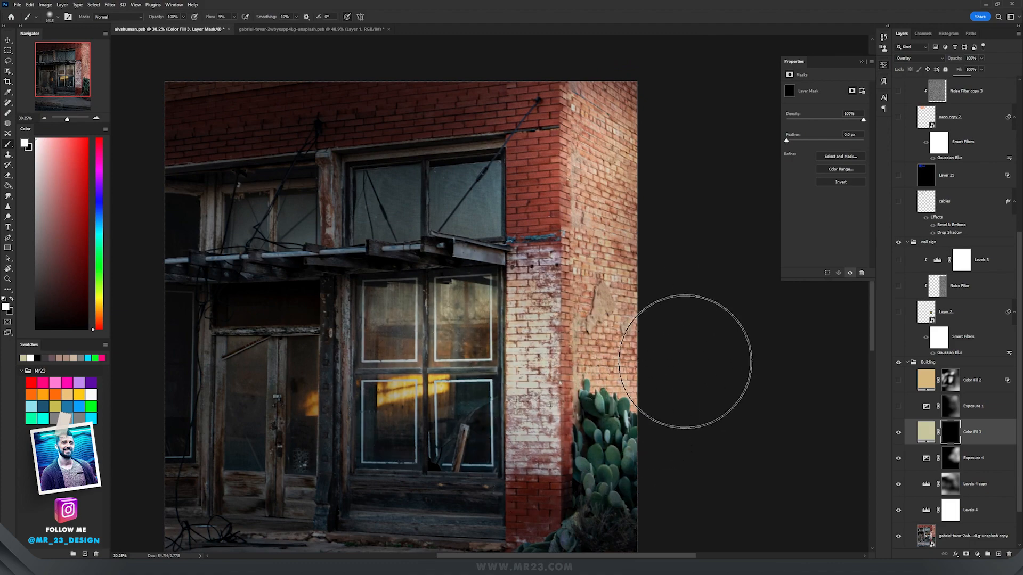
drag(685, 363, 522, 394)
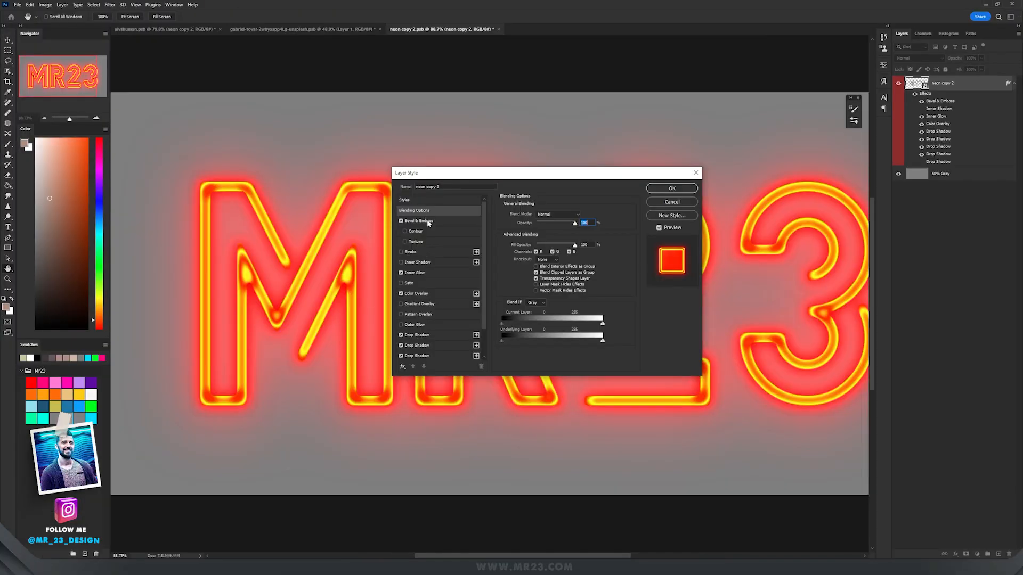
Step: Review the neon text's Bevel & Emboss and glow settings, toggling the outer glow for comparison
click(418, 220)
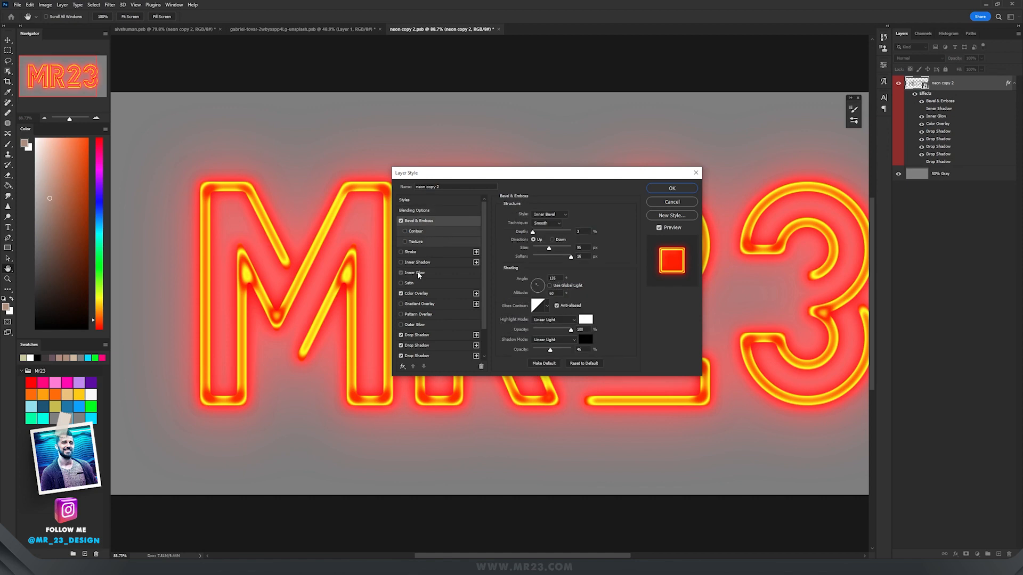
click(416, 293)
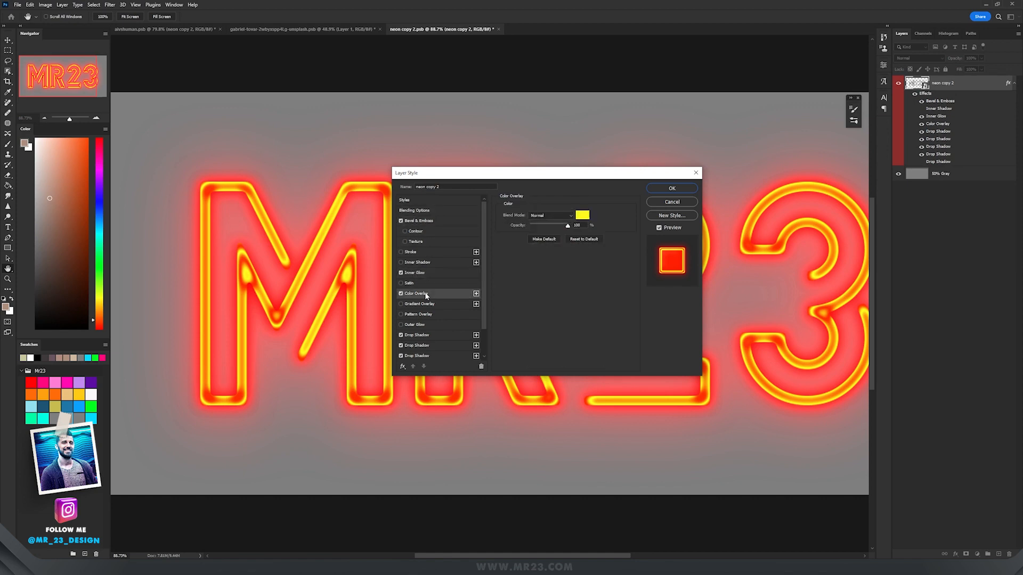
click(416, 302)
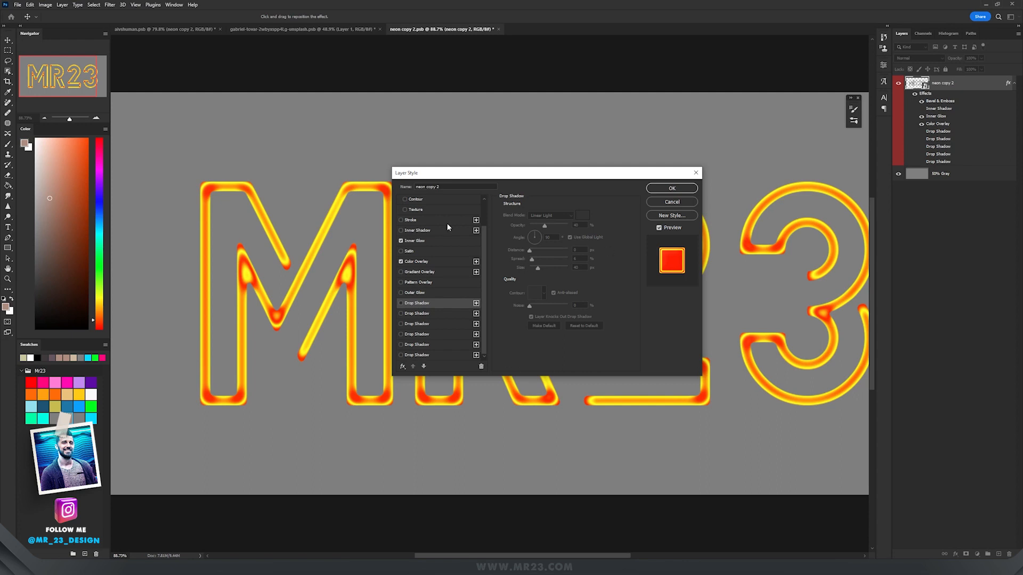
click(401, 303)
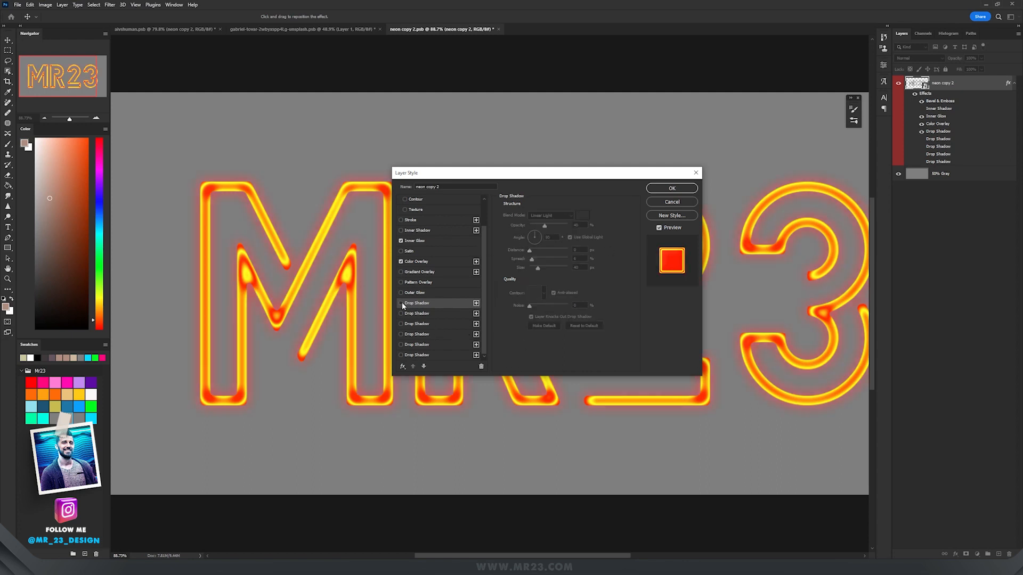
click(416, 303)
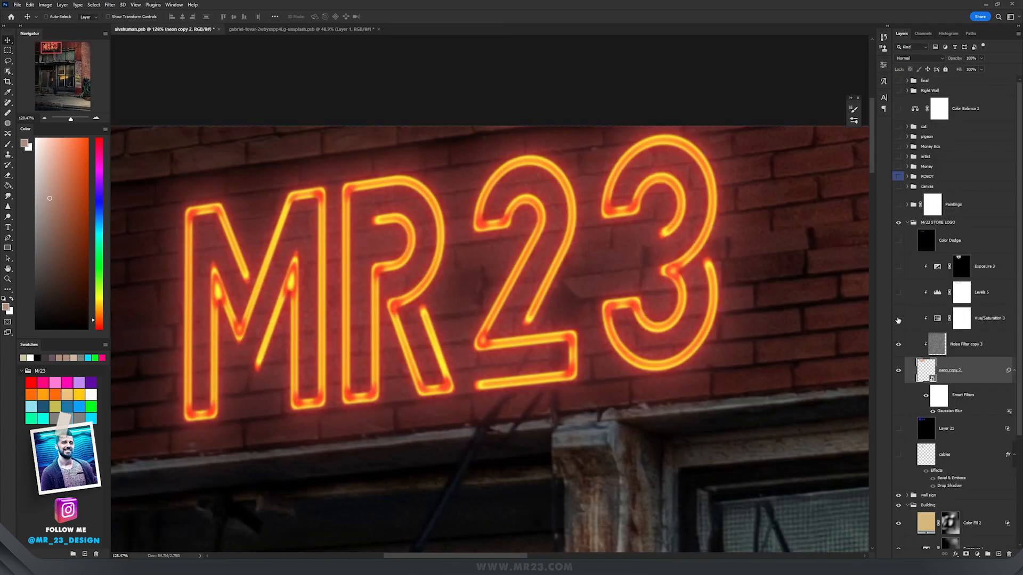
Step: Enable the clipped Hue/Saturation and Levels adjustments and select the sign's Exposure 3 layer
click(961, 319)
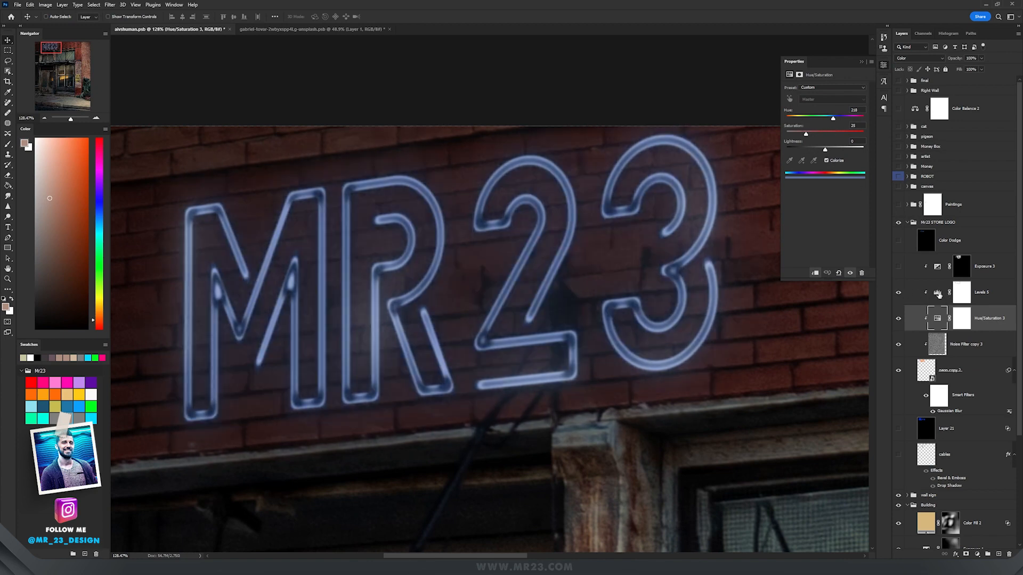
click(985, 266)
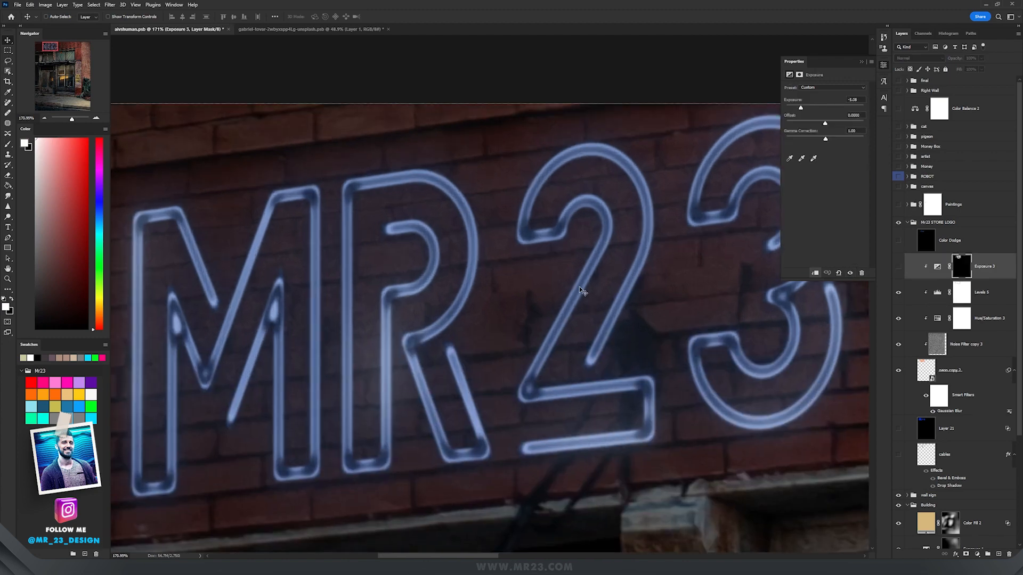
mouse_move(597, 295)
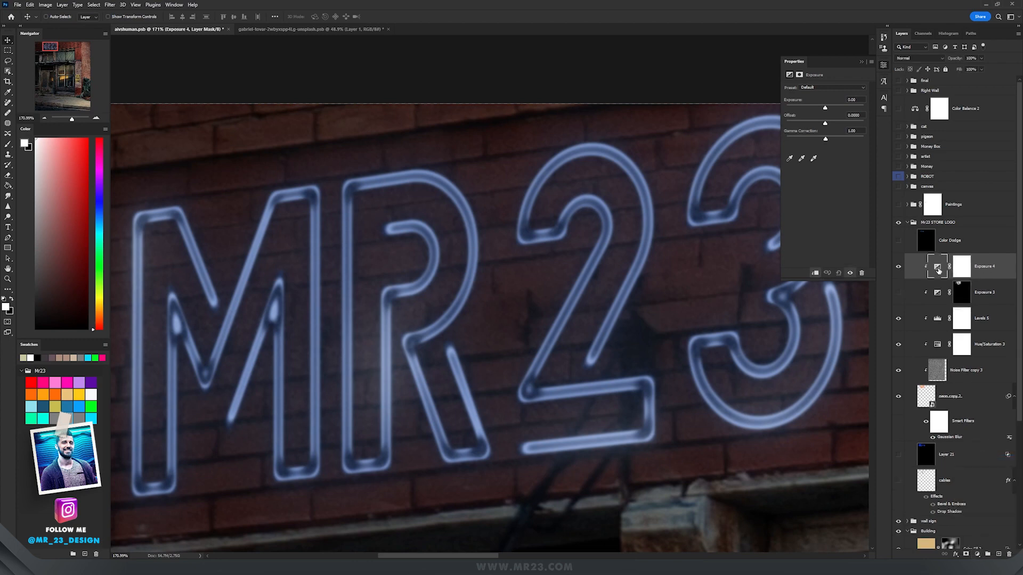
Step: Lower the Exposure nearly to black and paint its mask along the M's diagonal tube
drag(825, 107, 809, 109)
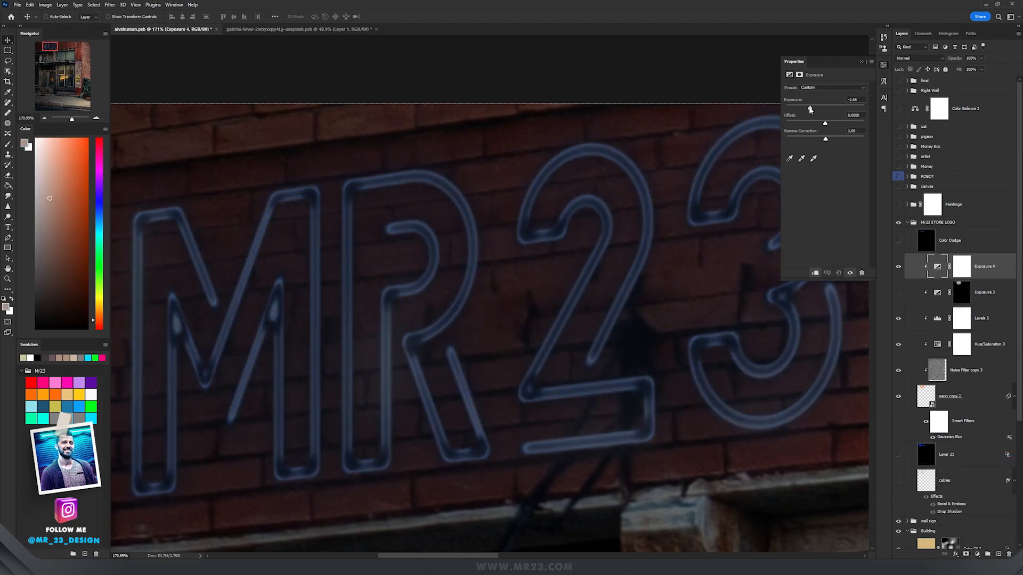
drag(808, 107, 798, 106)
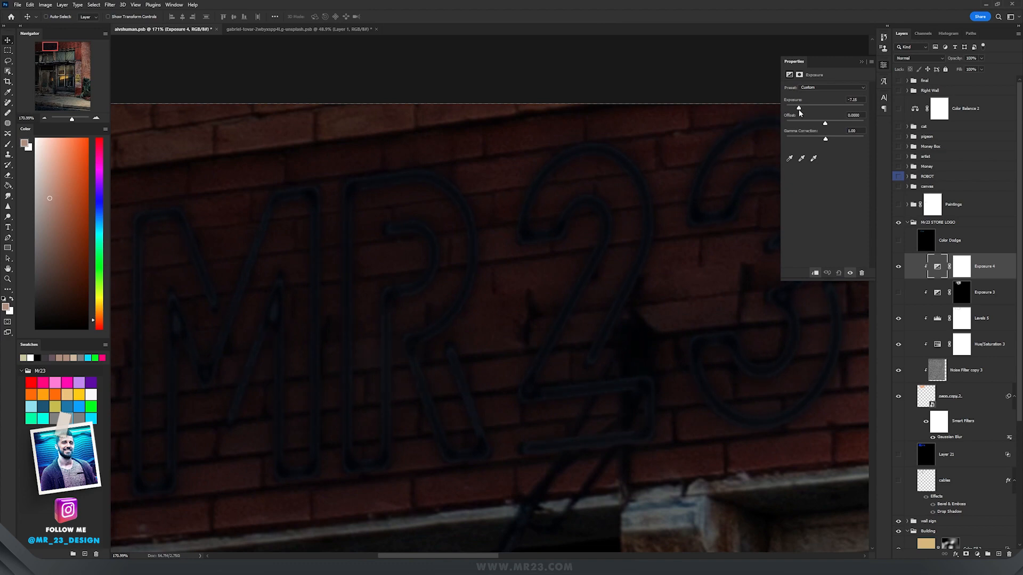
drag(799, 106, 814, 107)
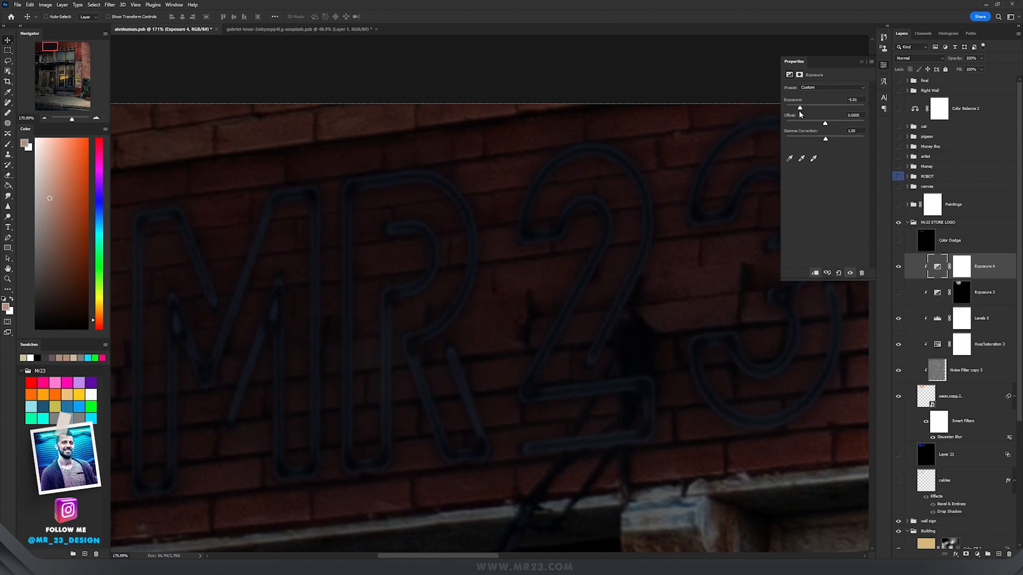
click(961, 267)
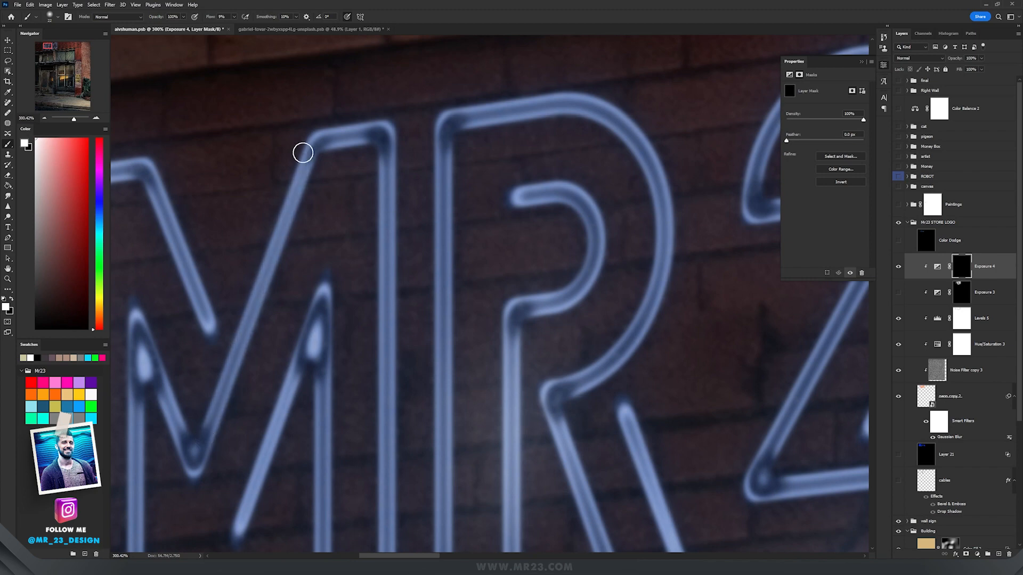
drag(303, 153, 205, 404)
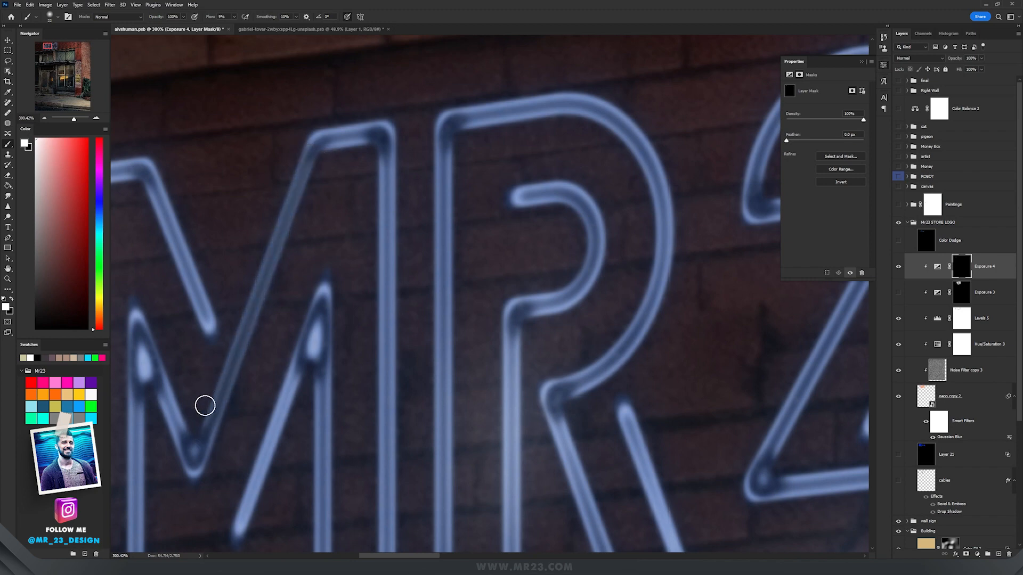
mouse_move(196, 424)
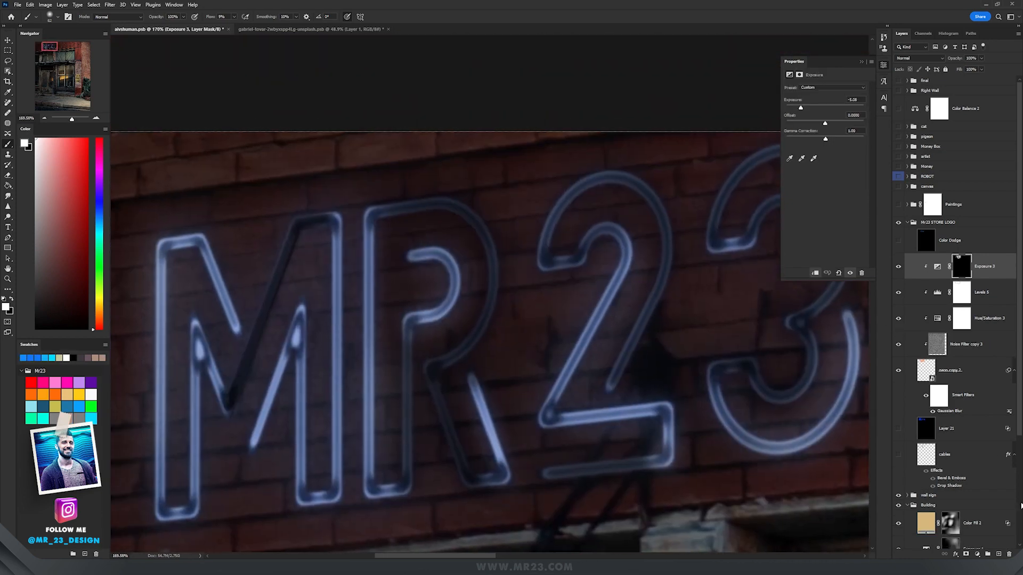
Step: Paint bright blue glow along the M, R and 2 tubes on a new Color Dodge layer
click(916, 58)
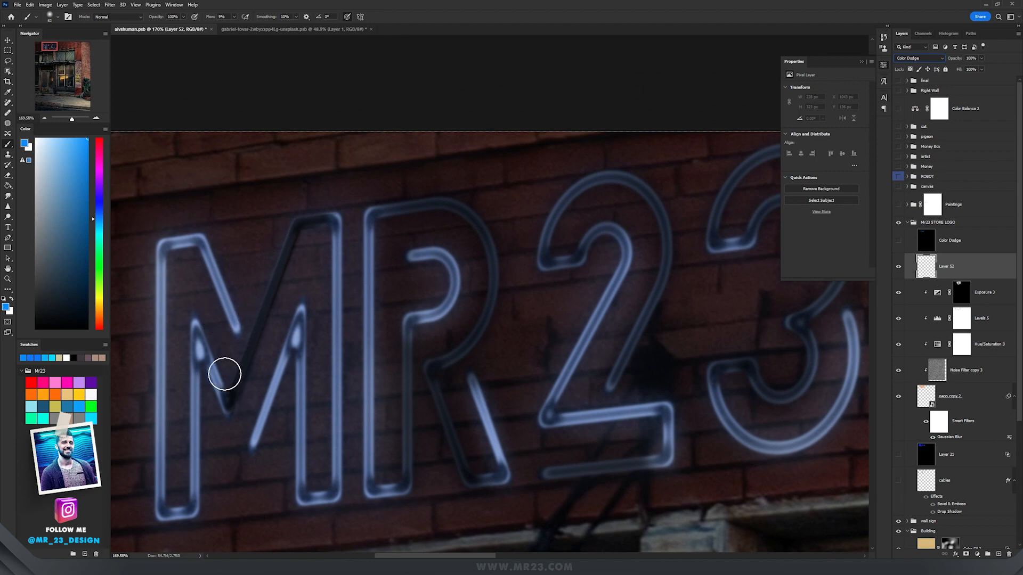
drag(225, 374, 211, 257)
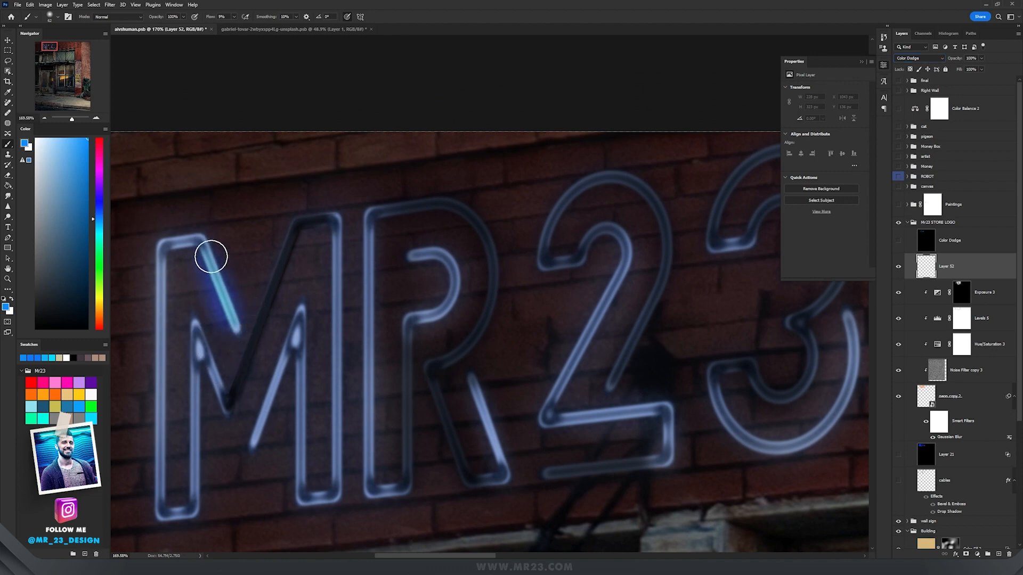
drag(210, 256, 301, 353)
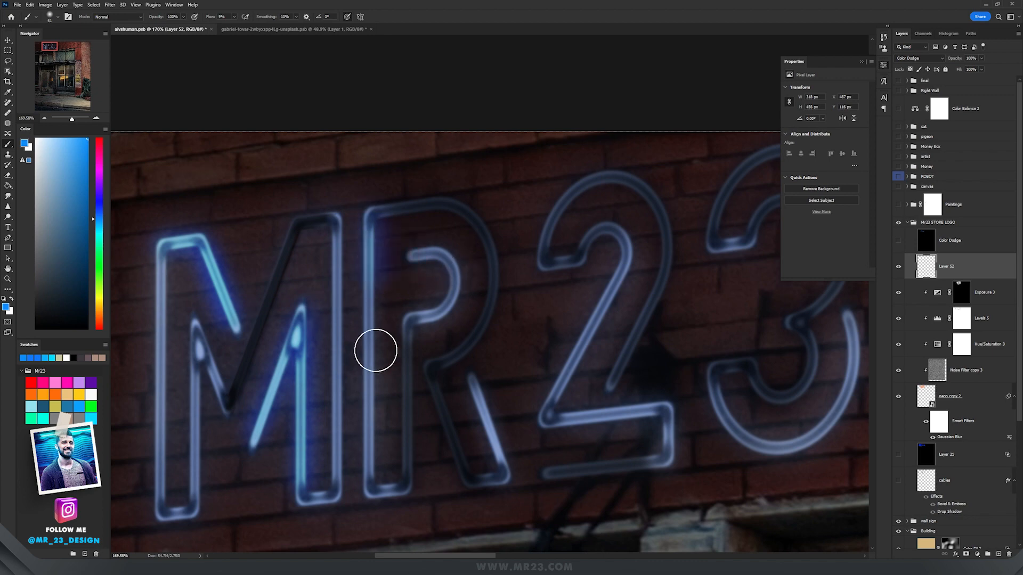
drag(375, 350, 395, 469)
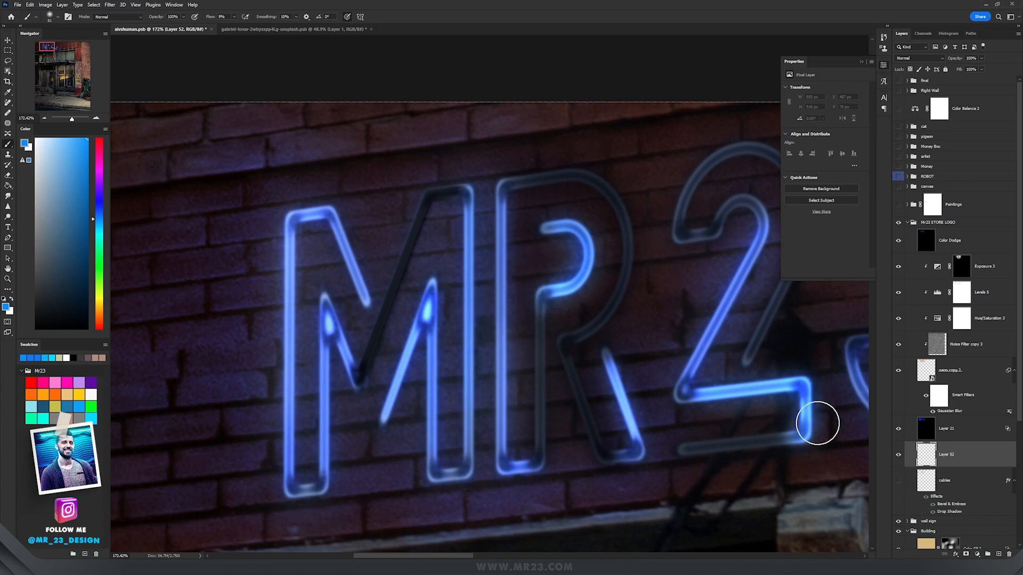
mouse_move(419, 254)
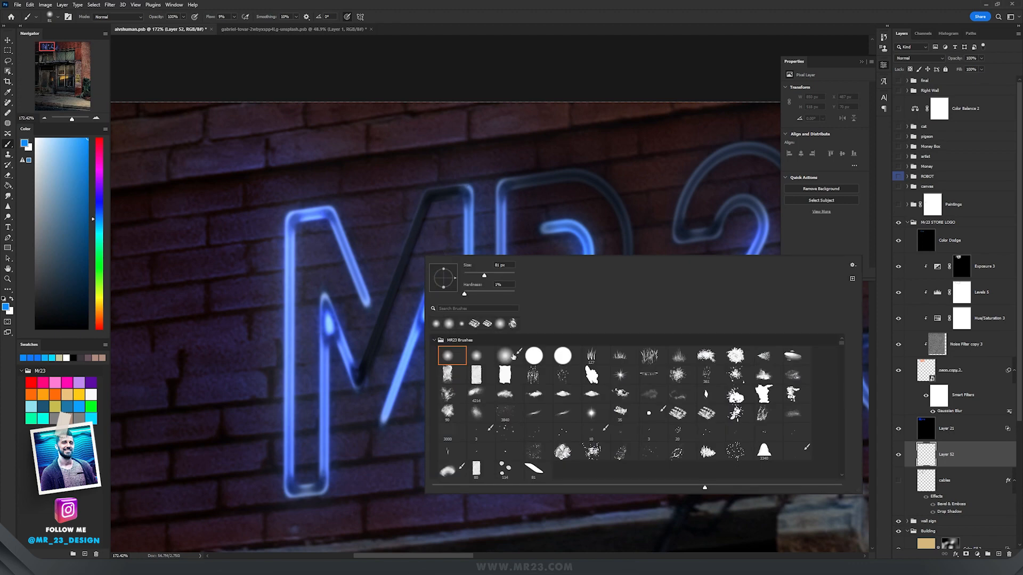
Step: Pick a soft round brush from the Brush Preset picker
click(565, 356)
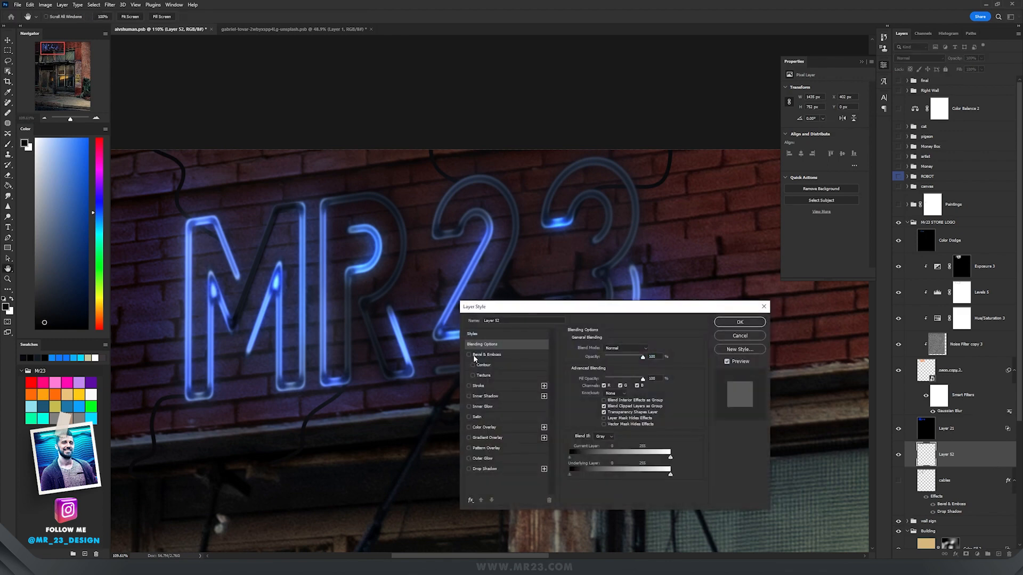
Step: Enable Bevel & Emboss on the cables with lowered highlight opacity
click(487, 354)
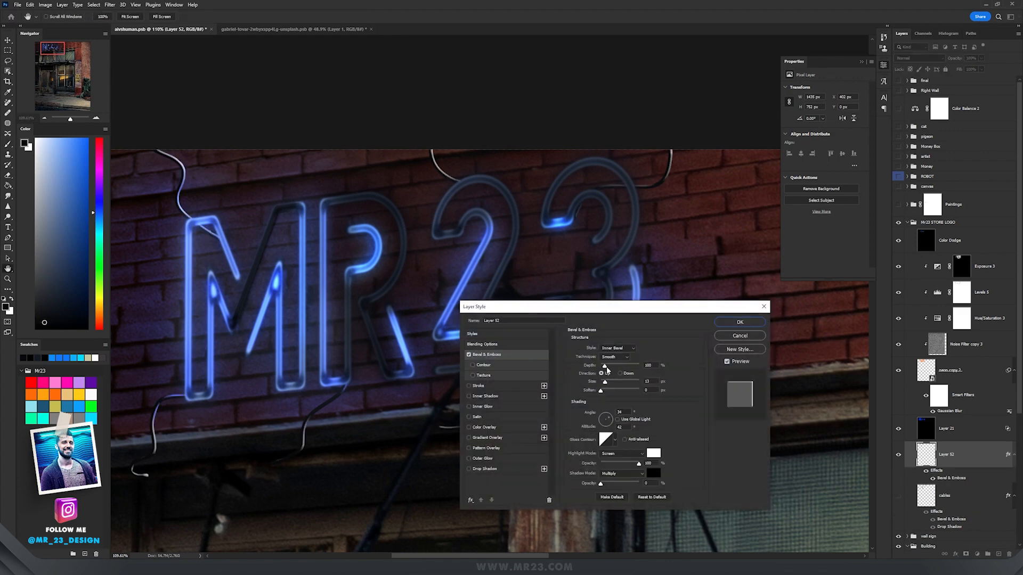
click(600, 372)
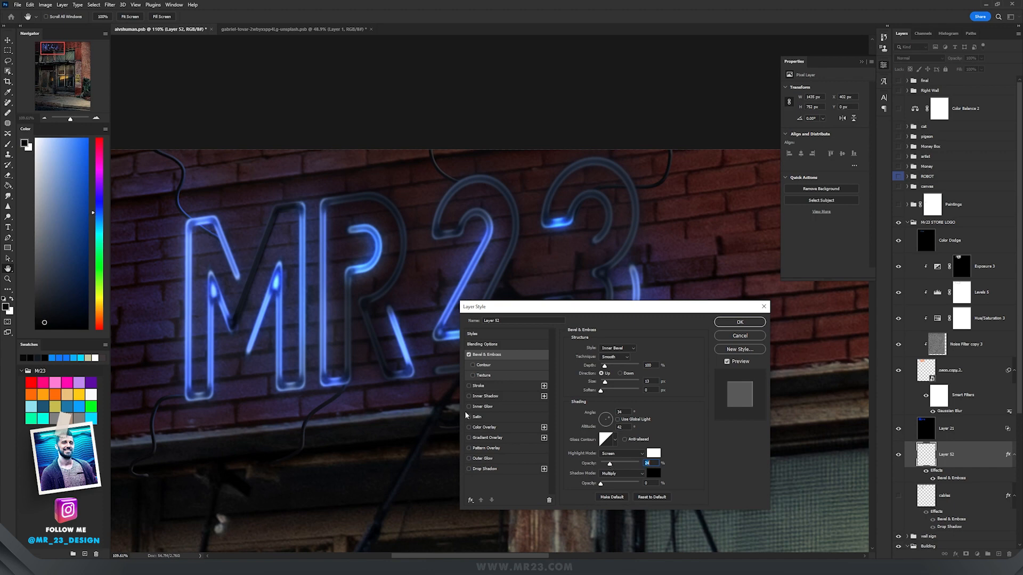
Step: Add a dark Multiply Drop Shadow with larger size and reduced opacity
click(469, 468)
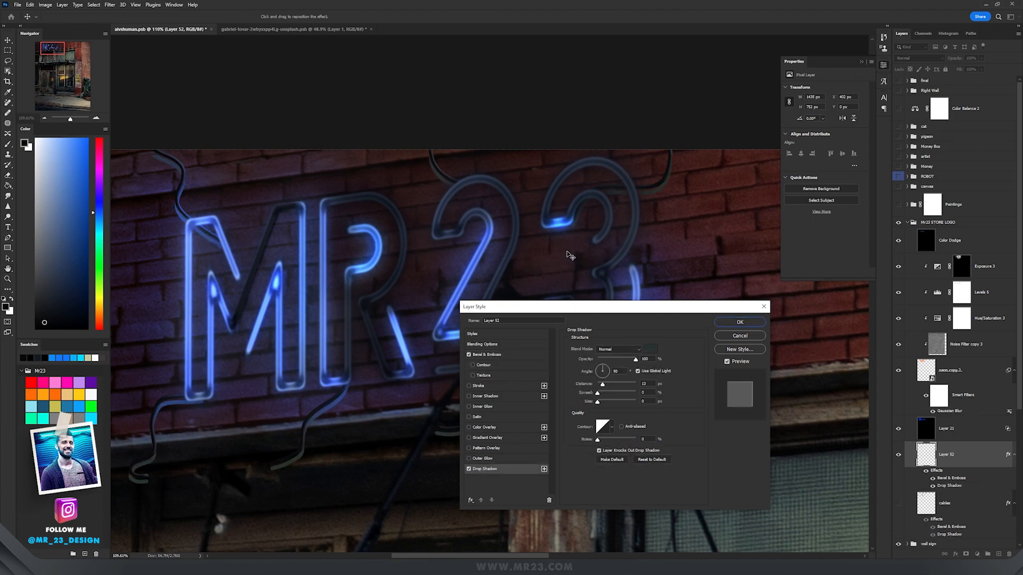
click(657, 350)
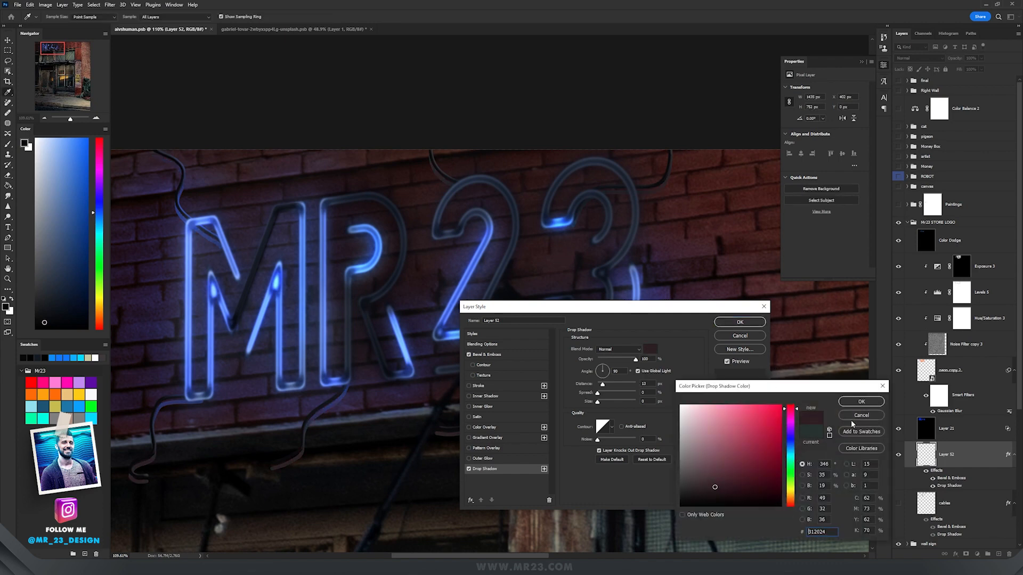
click(620, 349)
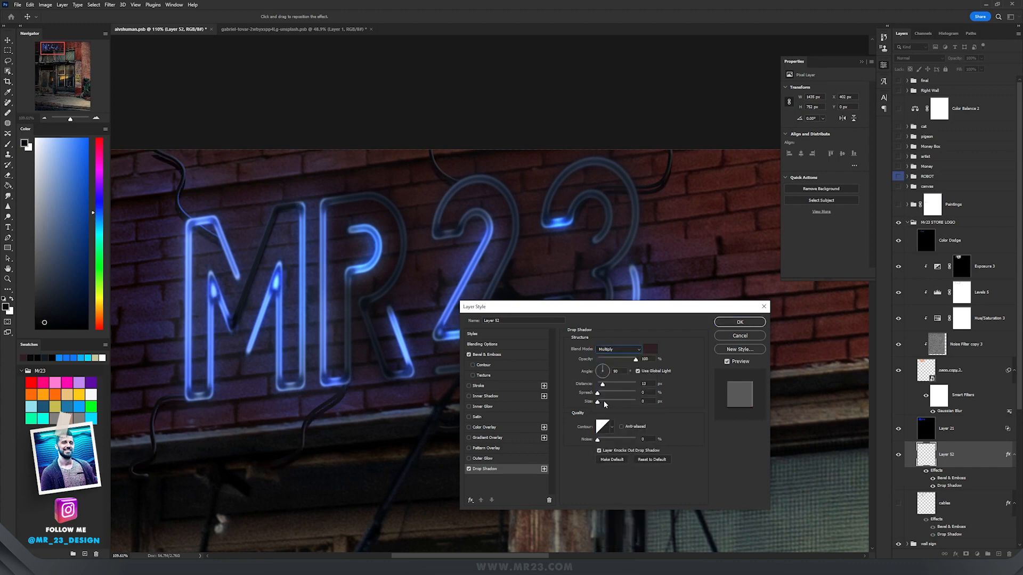
drag(597, 403, 603, 403)
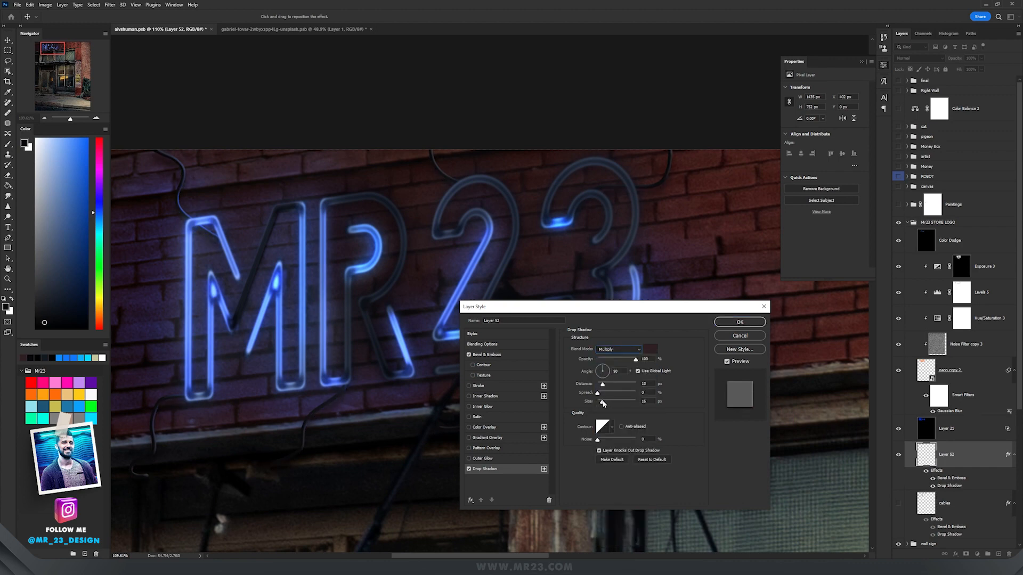
drag(634, 359, 617, 359)
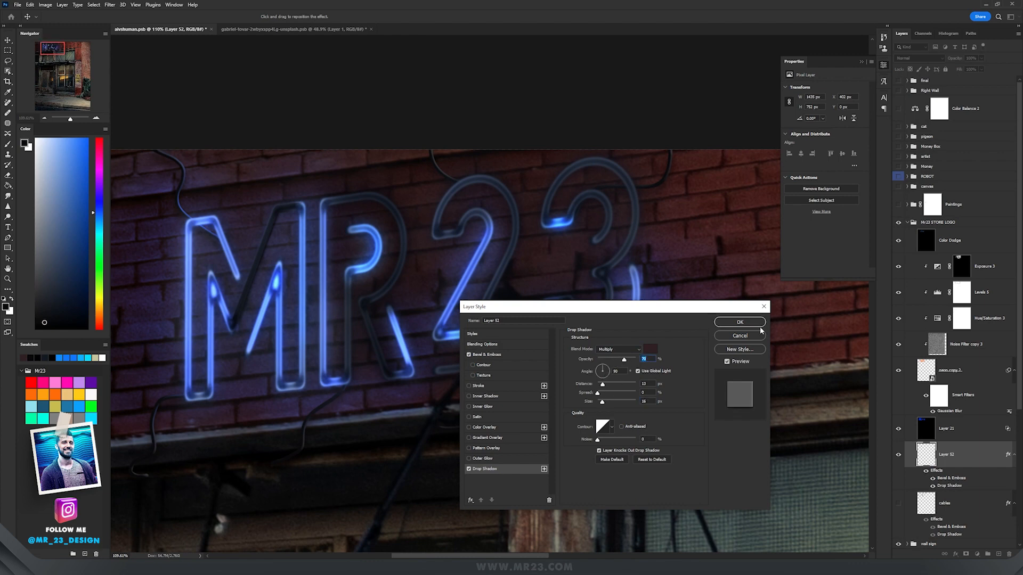
mouse_move(737, 324)
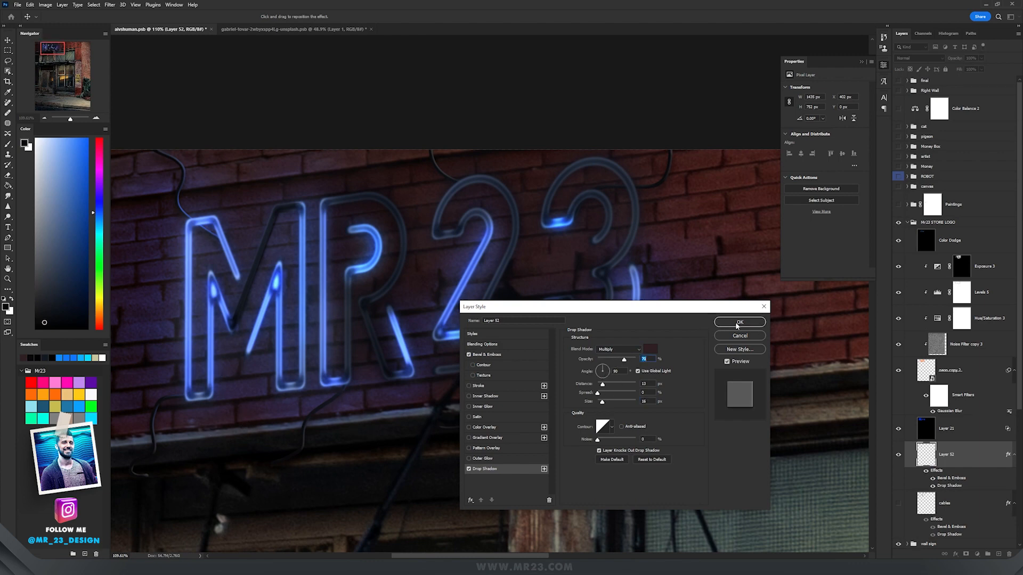
Step: Apply the cable layer style and add a 1-pixel Gaussian Blur
click(740, 322)
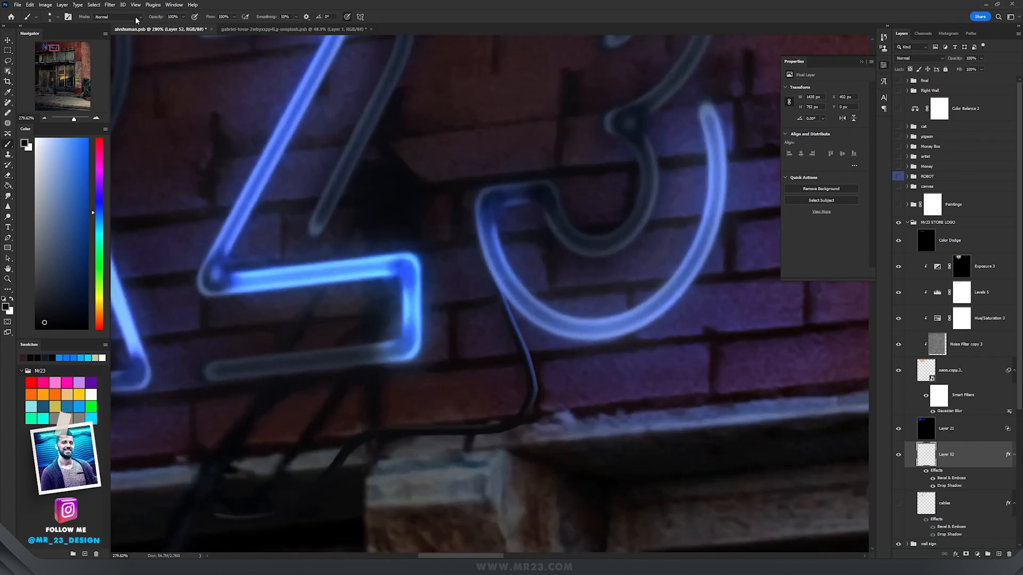
click(109, 4)
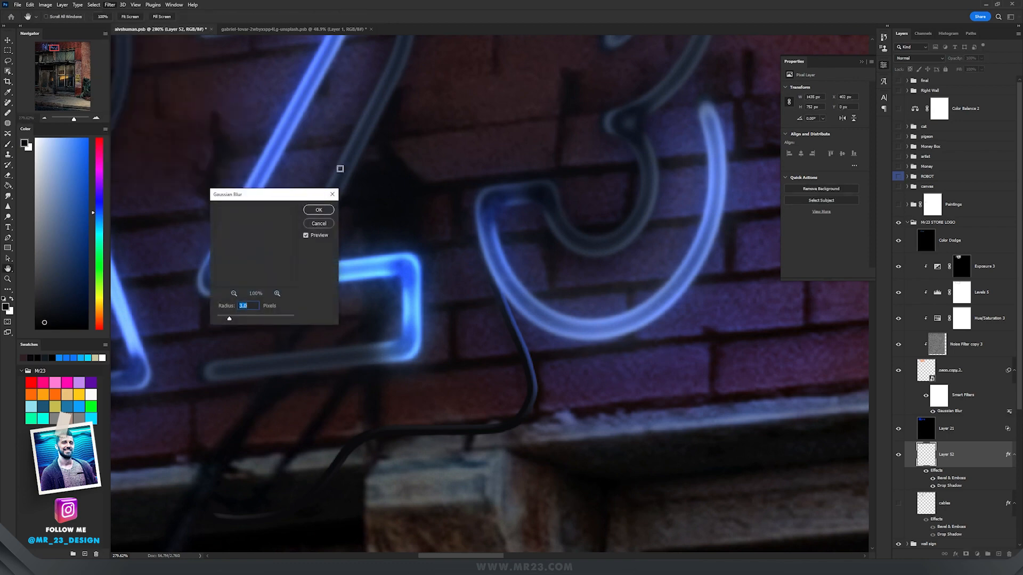
text(1)
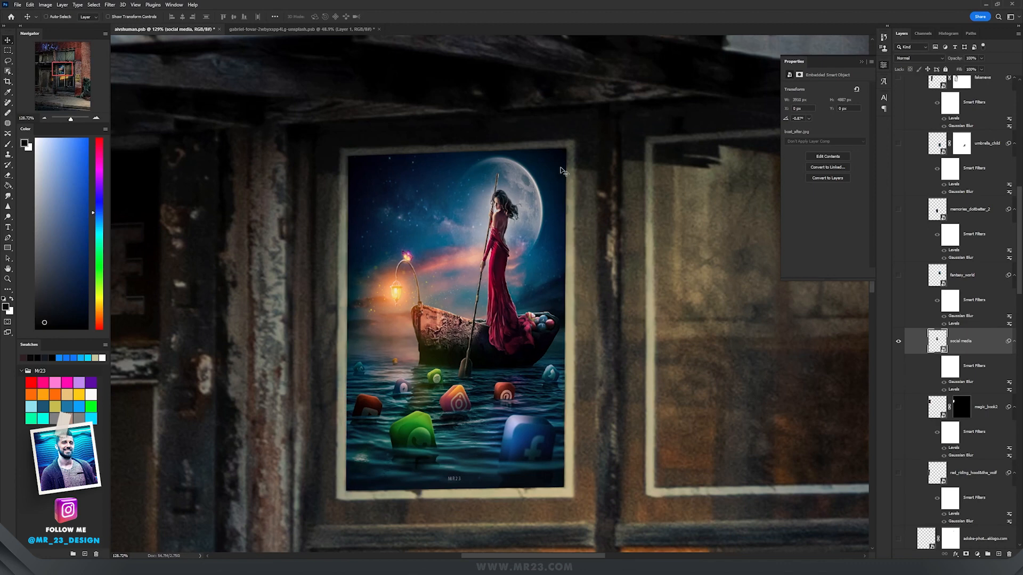
Step: Expand the layer holding the woman-in-boat poster fitted inside the storefront window
click(920, 57)
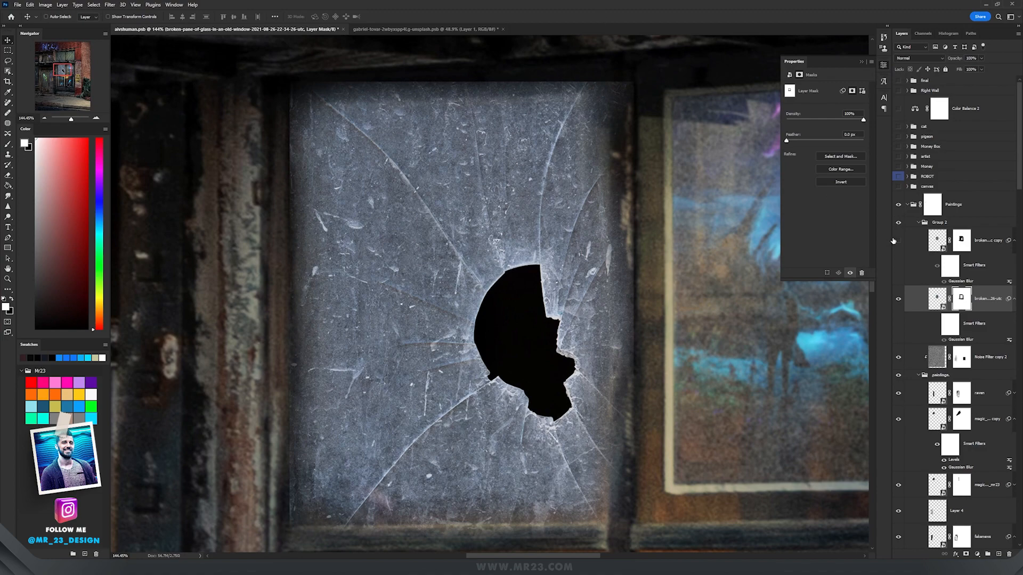
Step: Expand the broken-glass layer blended over the window painting with its masked jagged hole
click(919, 58)
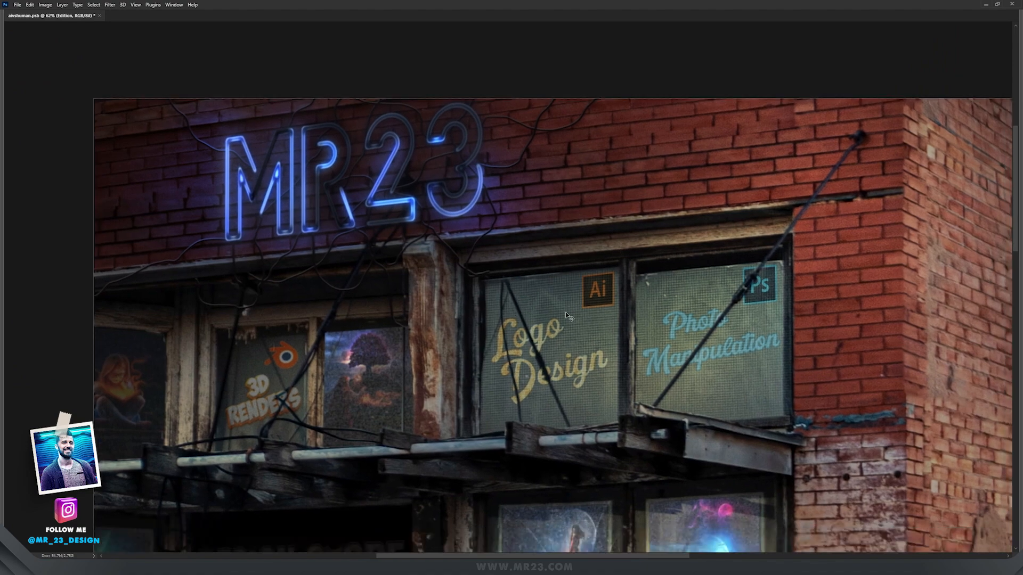
mouse_move(479, 393)
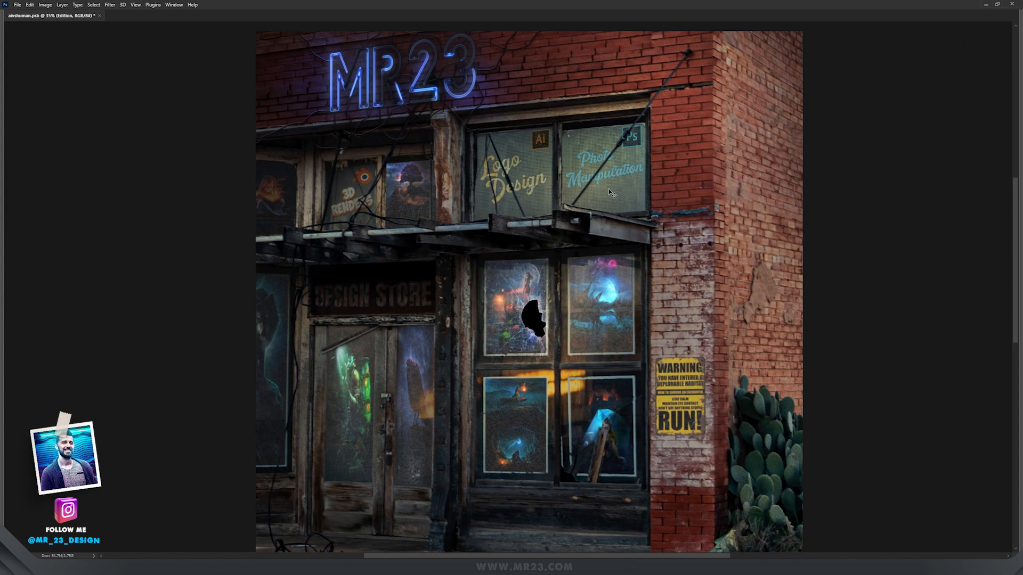
mouse_move(577, 264)
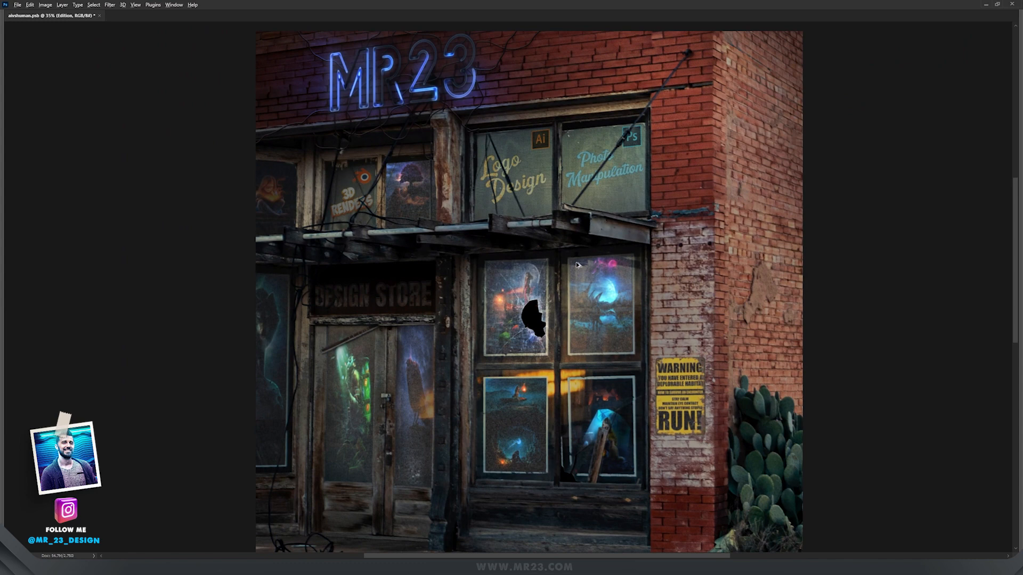
mouse_move(722, 277)
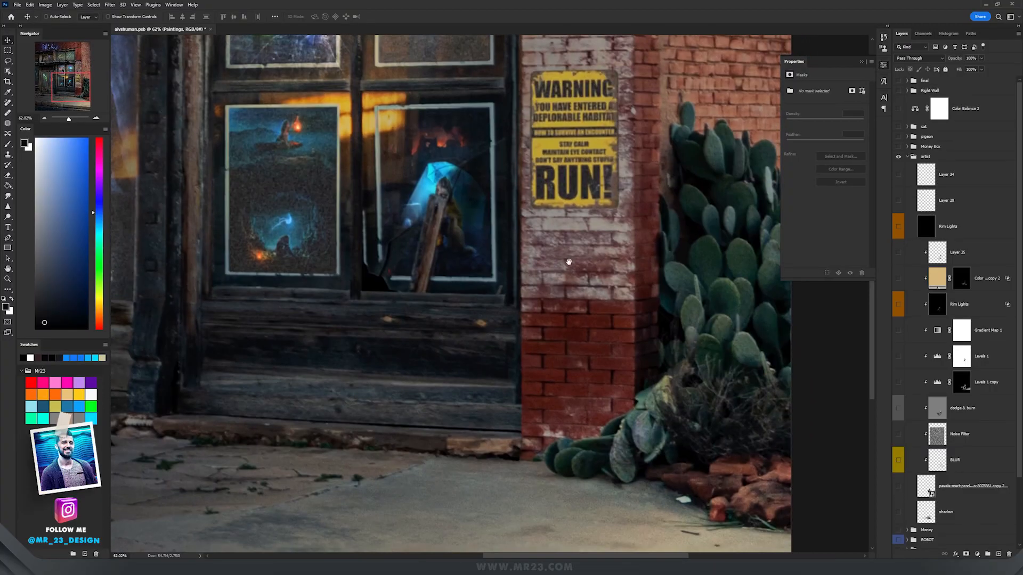
Step: Switch to the Jean Jacket PNG document showing the cut-out denim jacket
click(449, 15)
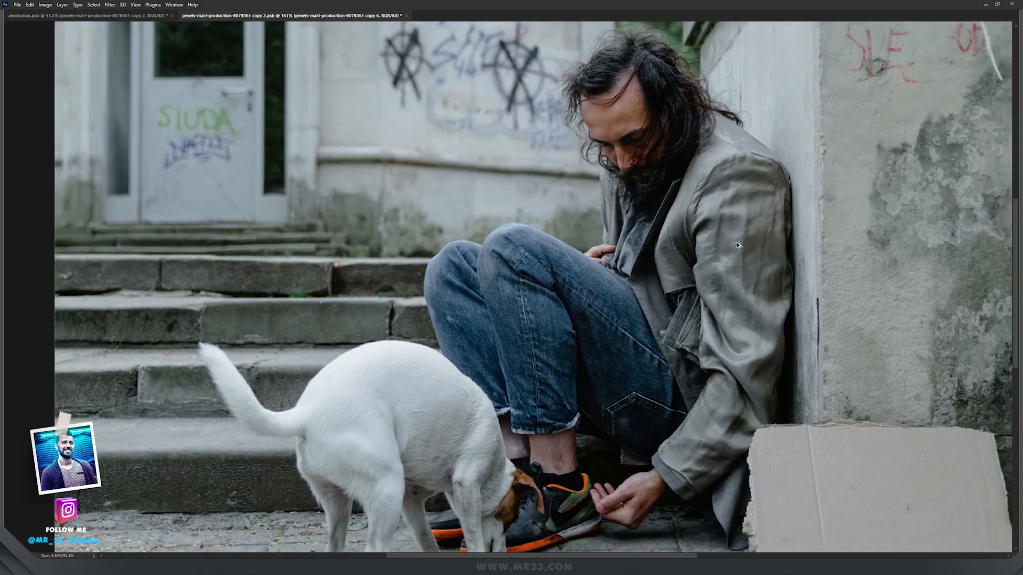
mouse_move(729, 224)
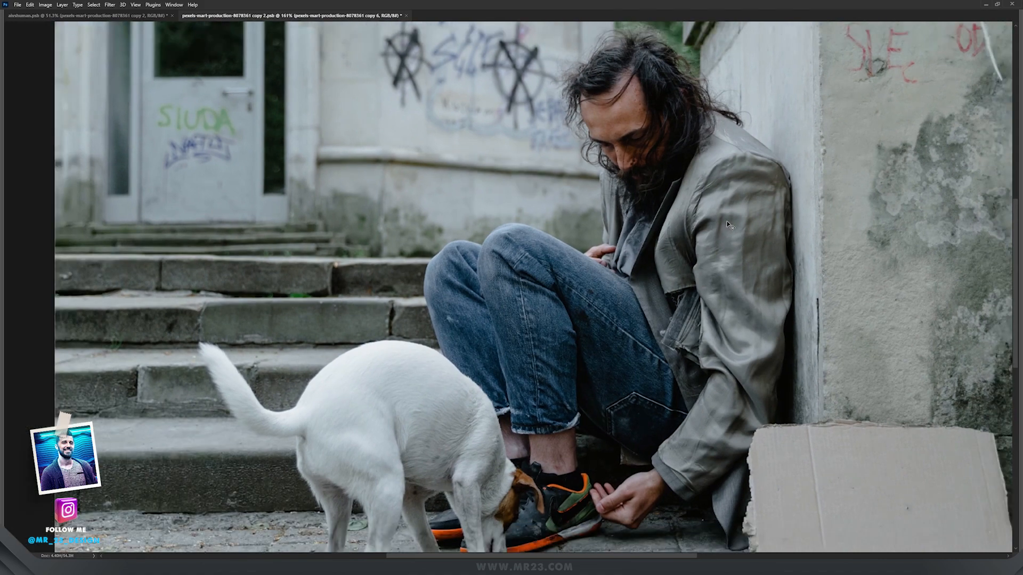
mouse_move(634, 170)
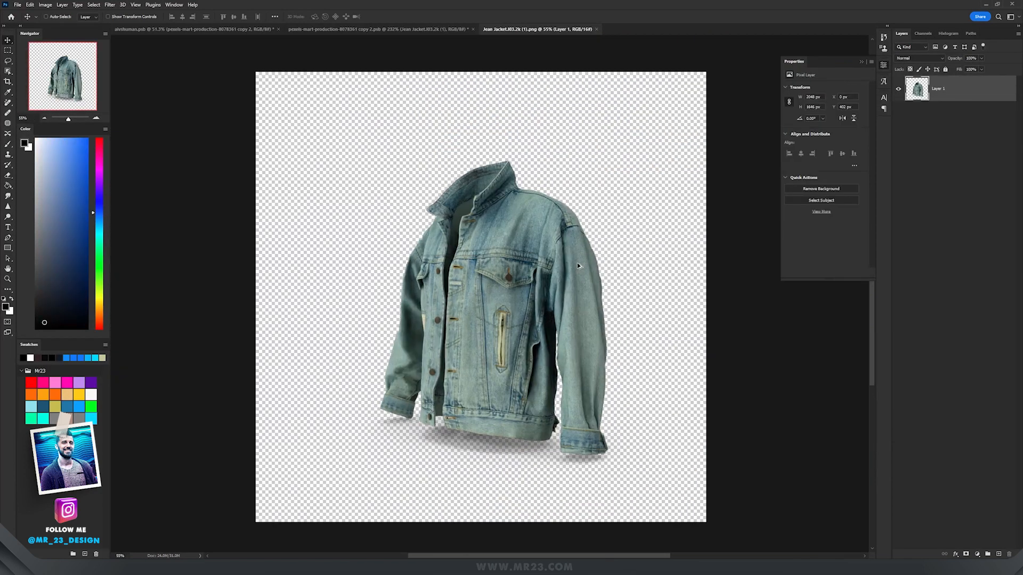
click(381, 29)
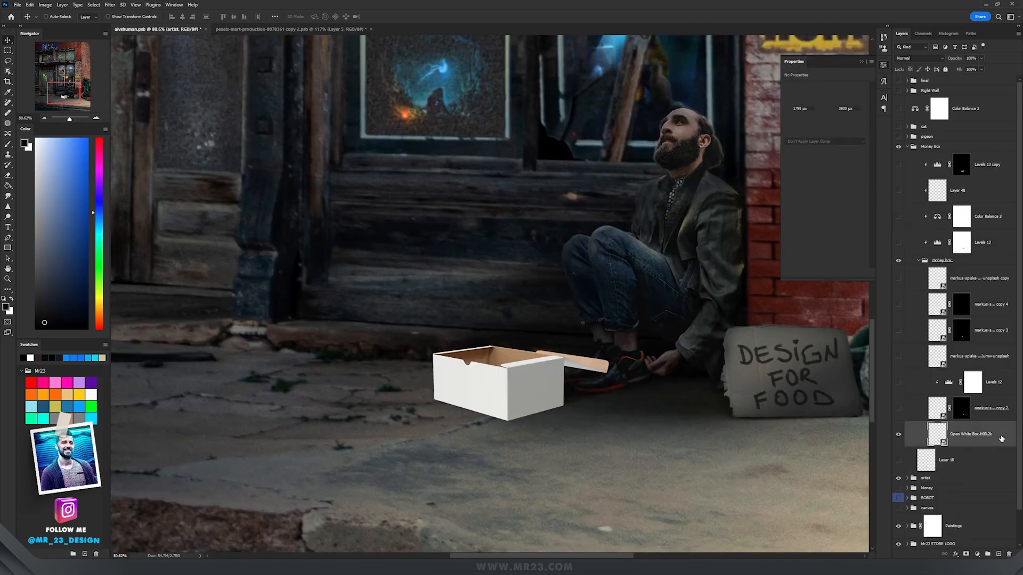
Step: Show the Open White Box layer and move the sketched cardboard against the box front
click(969, 434)
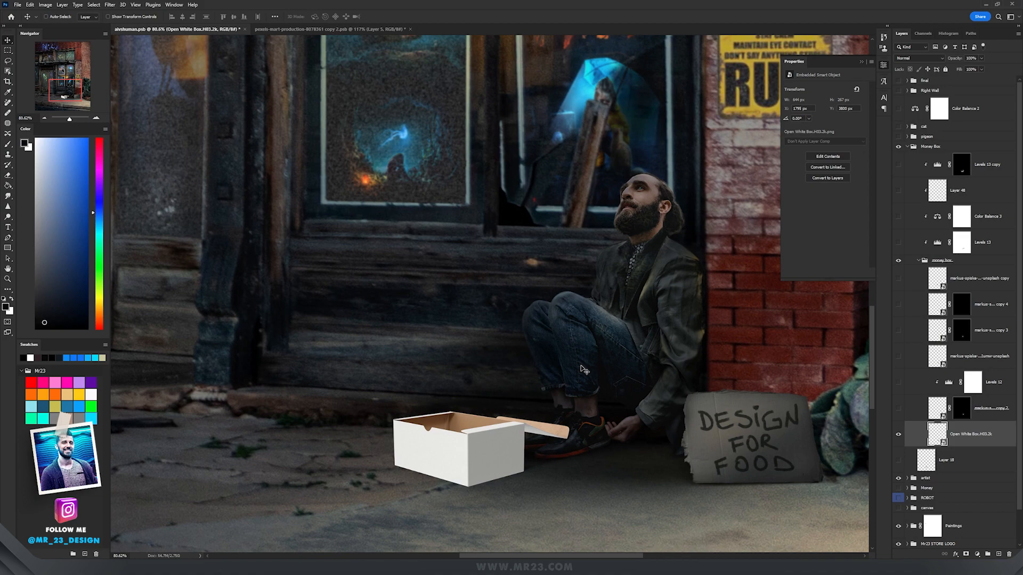
click(946, 459)
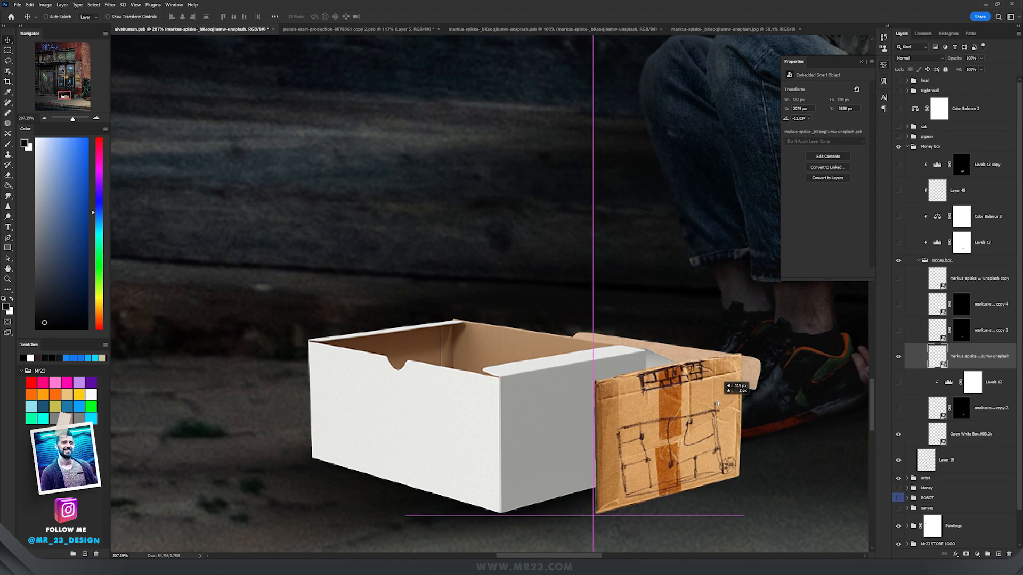
drag(717, 403, 662, 397)
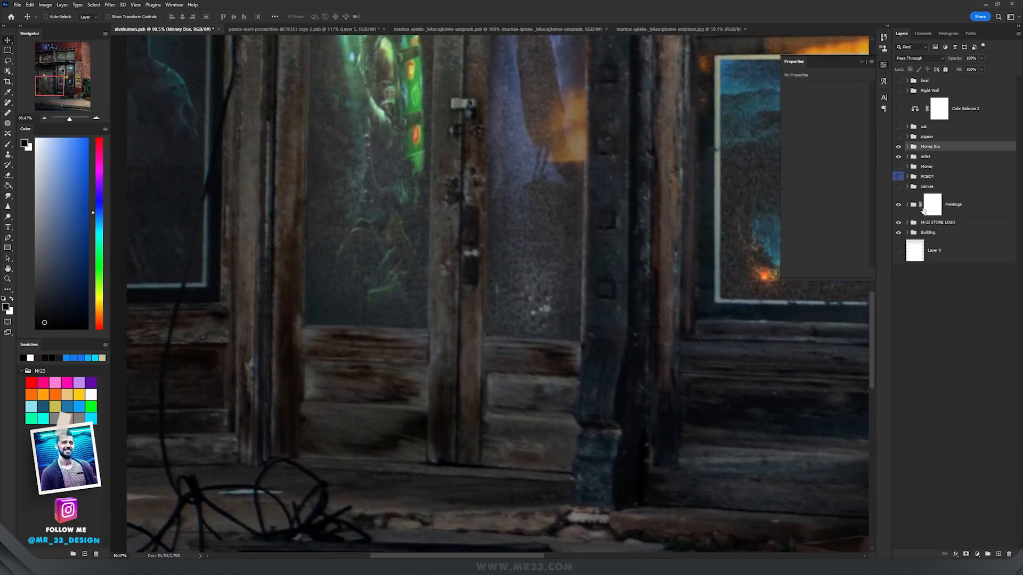
Step: Expand the easel canvas group and select its Levels 14 adjustment layer
click(914, 186)
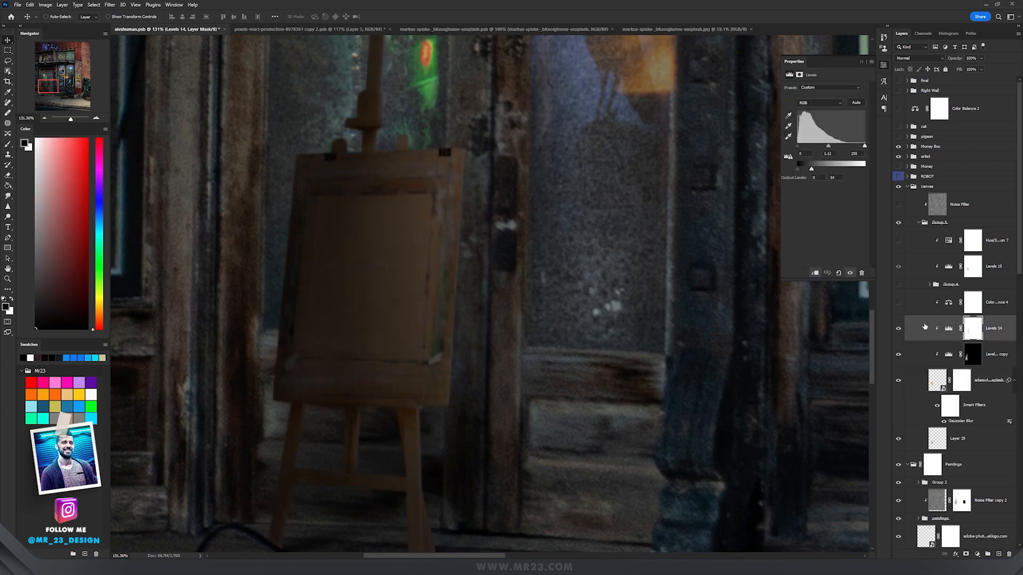
click(992, 301)
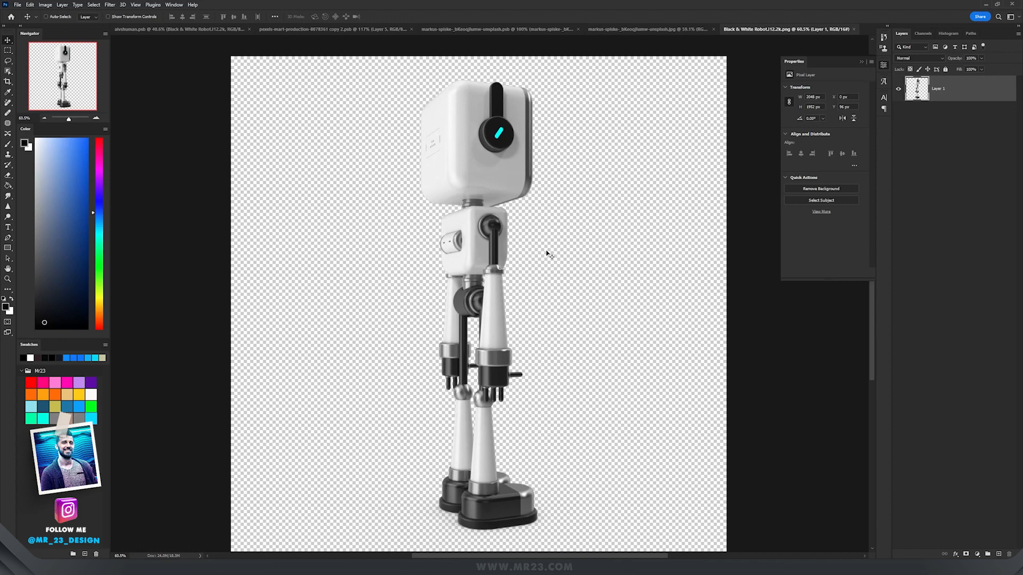
mouse_move(554, 237)
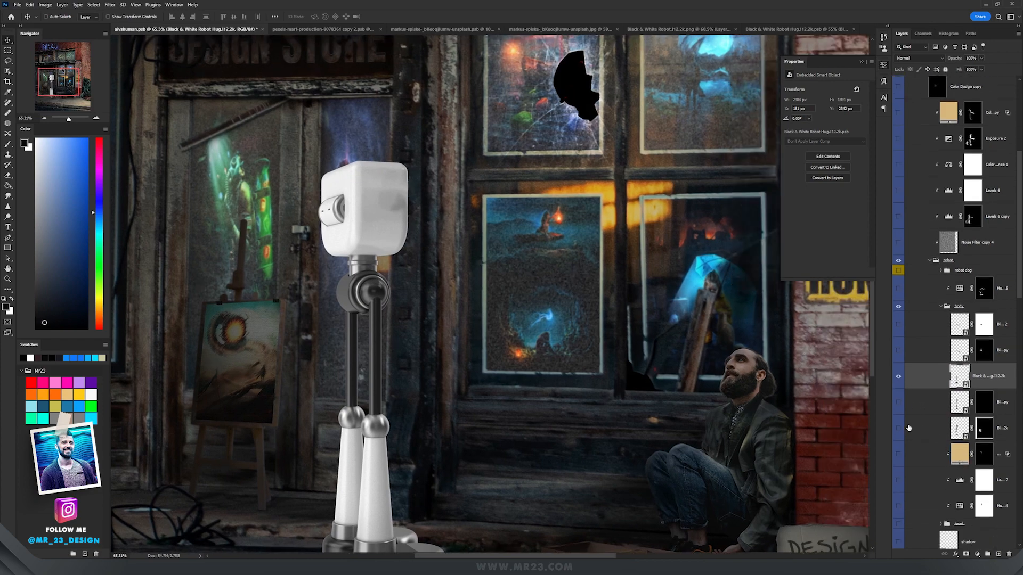
Step: Select the Black & White Robot body layer standing before the left door
click(783, 29)
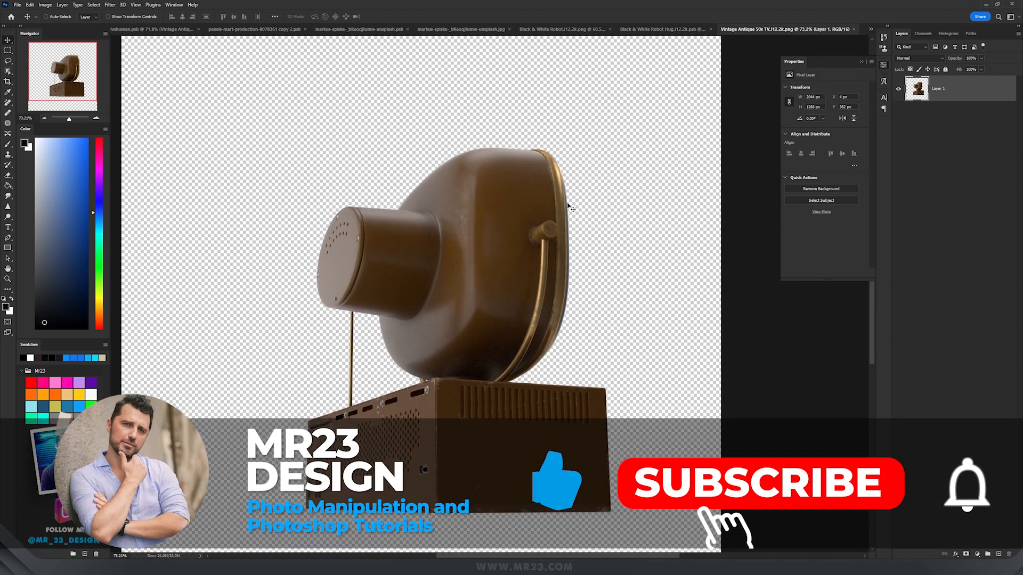
Step: Zoom into the Vintage Antique TV cut-out to prepare it as the robot's head
click(759, 484)
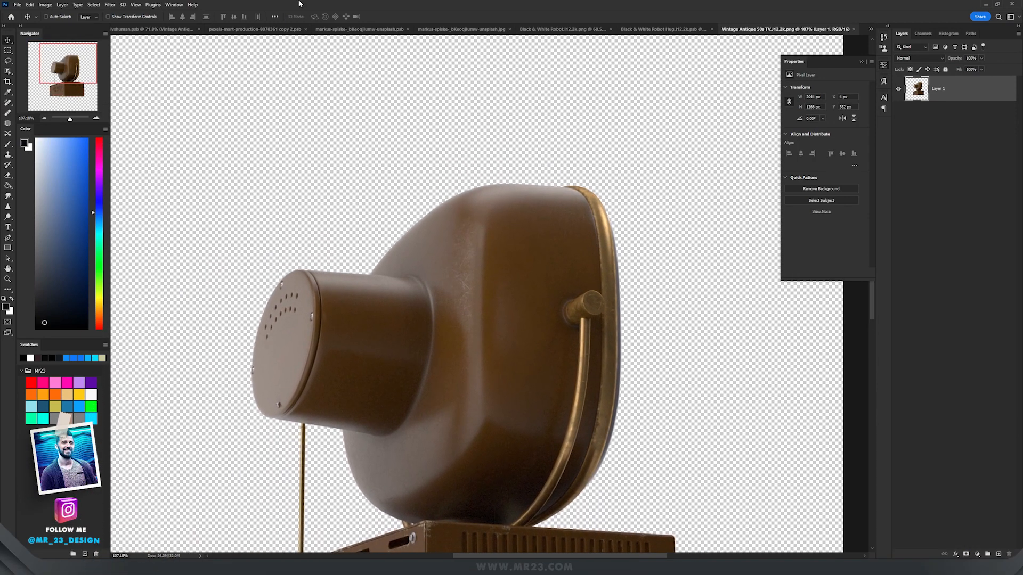
click(150, 29)
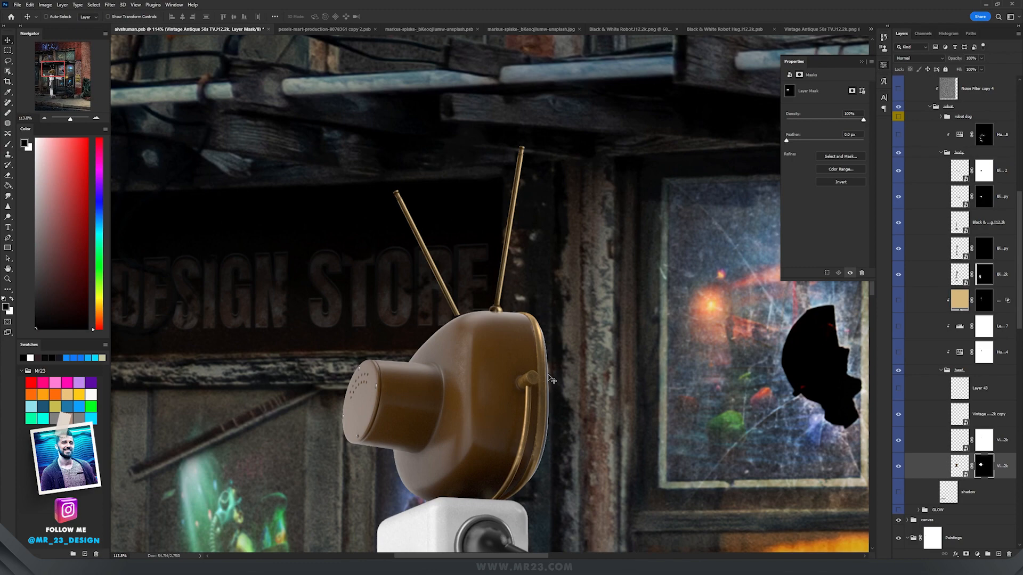
mouse_move(931, 418)
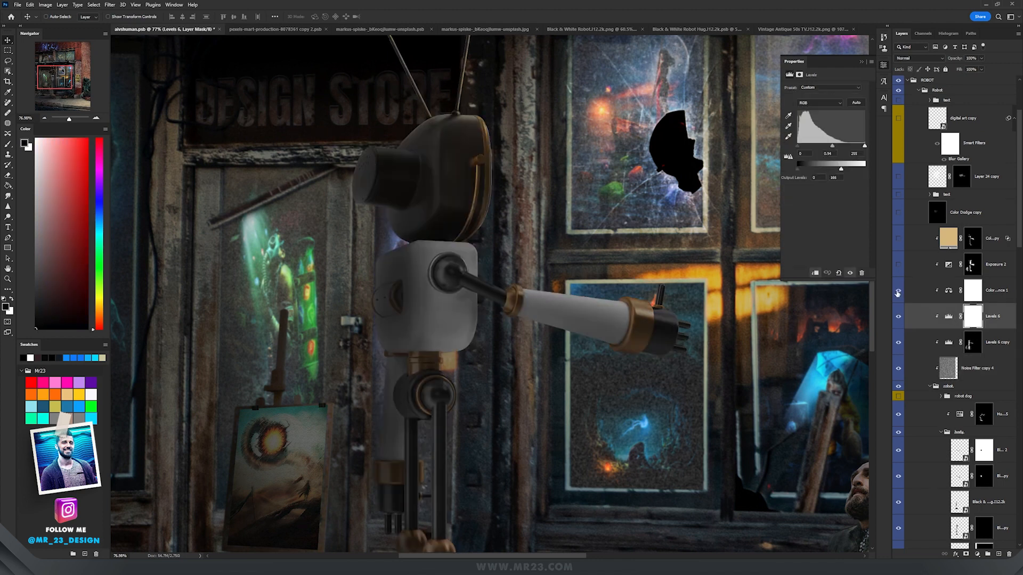
Step: Review the robot's clipped Levels, Color Balance and warm Overlay Color Fill adjustments
click(972, 290)
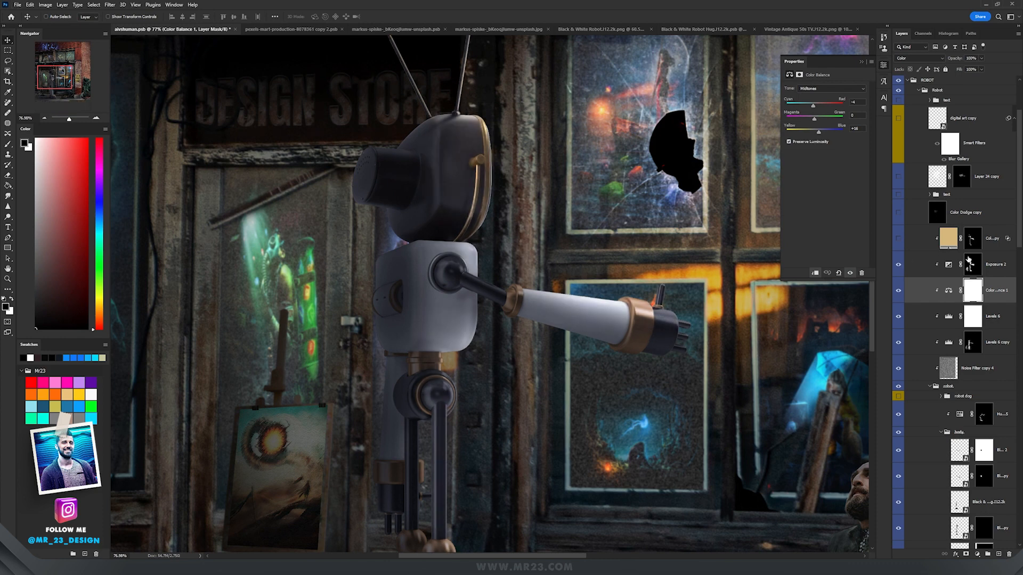
click(994, 264)
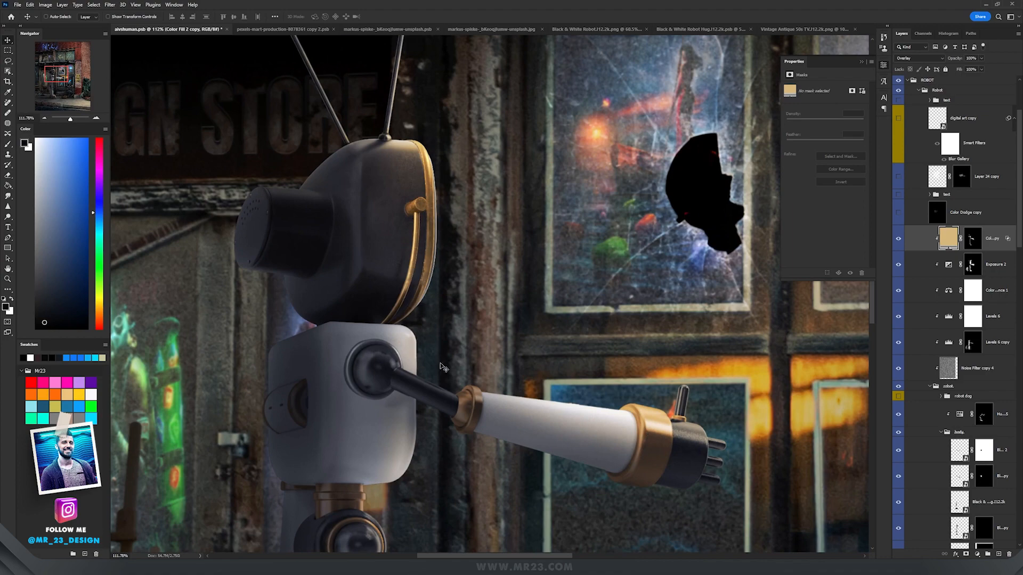
click(808, 29)
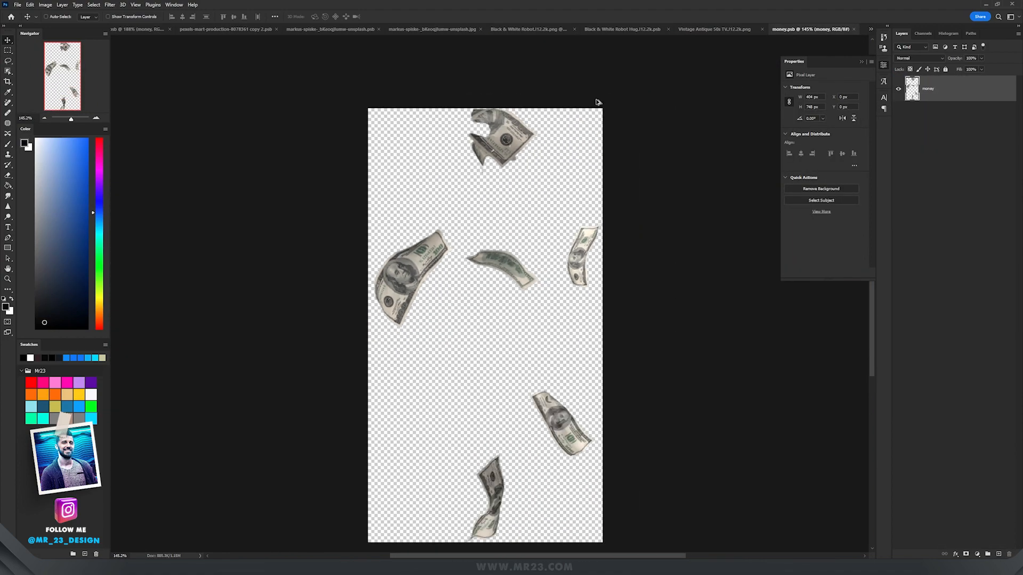
Step: Apply Filter > Blur > Motion Blur to the falling banknotes from money.psb
click(150, 29)
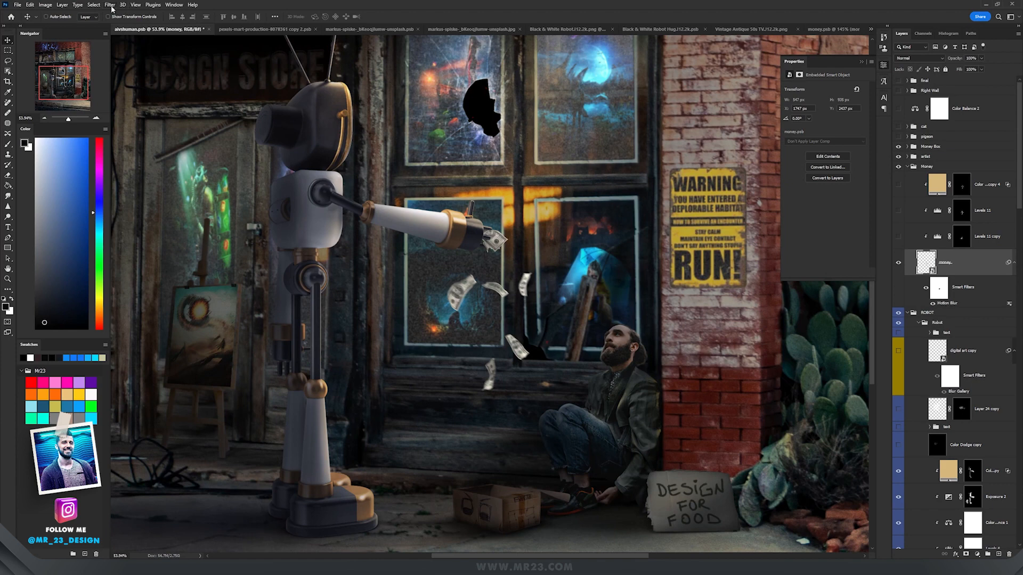
click(110, 4)
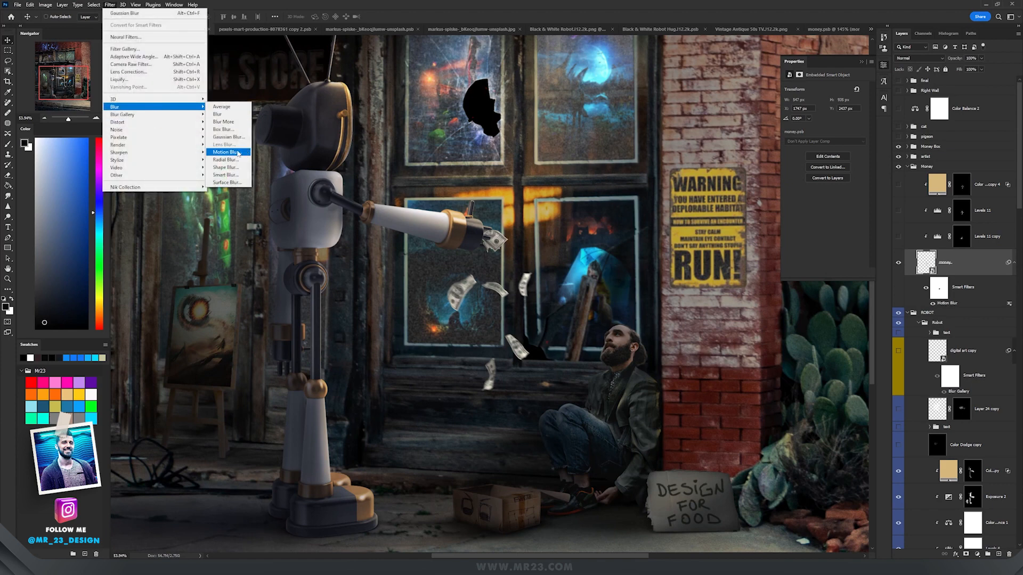
click(226, 152)
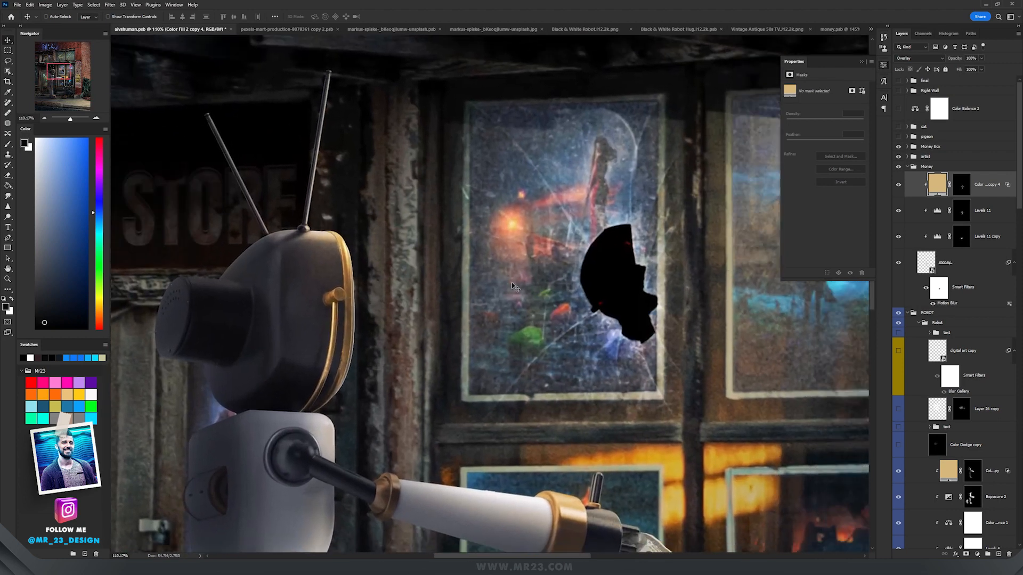
mouse_move(332, 237)
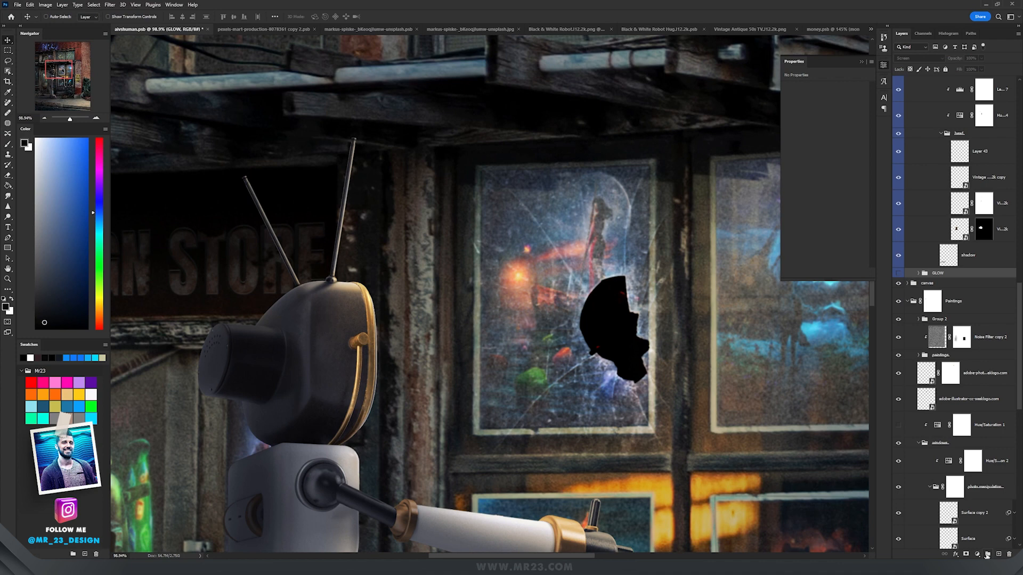
Step: Create a glow group and add a Gradient Map with the blue Magic Gradients preset
click(977, 554)
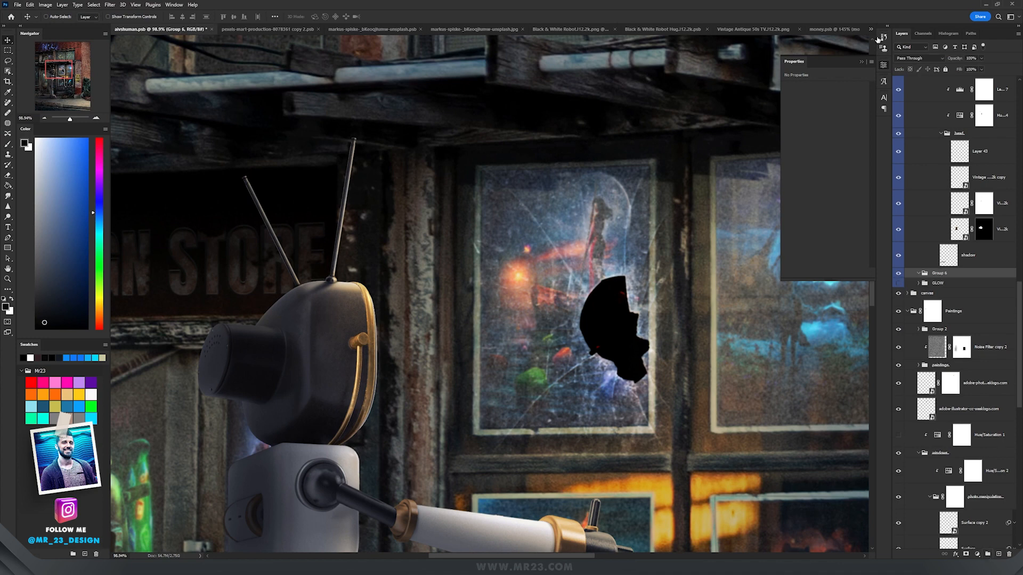
click(917, 57)
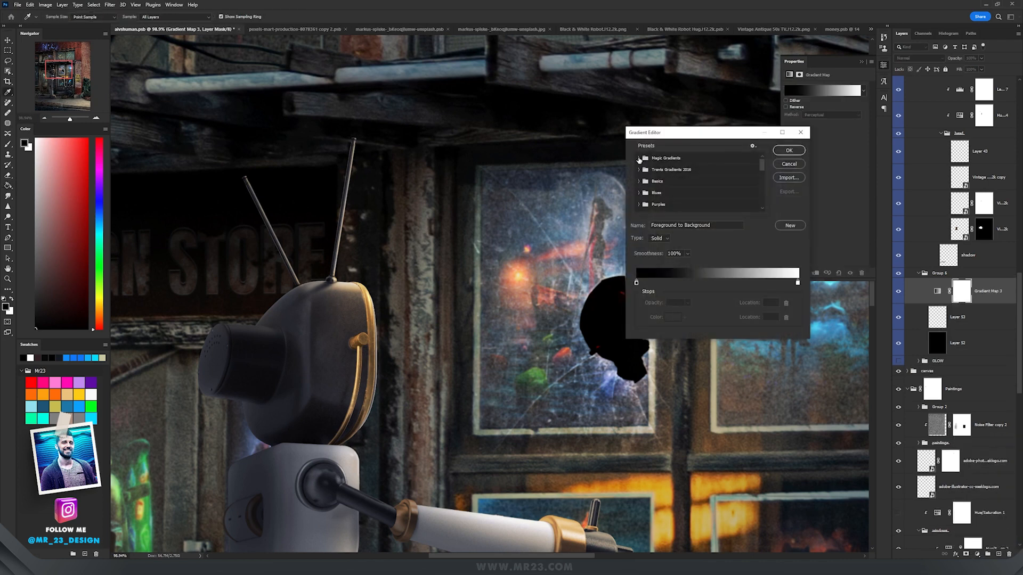
click(638, 157)
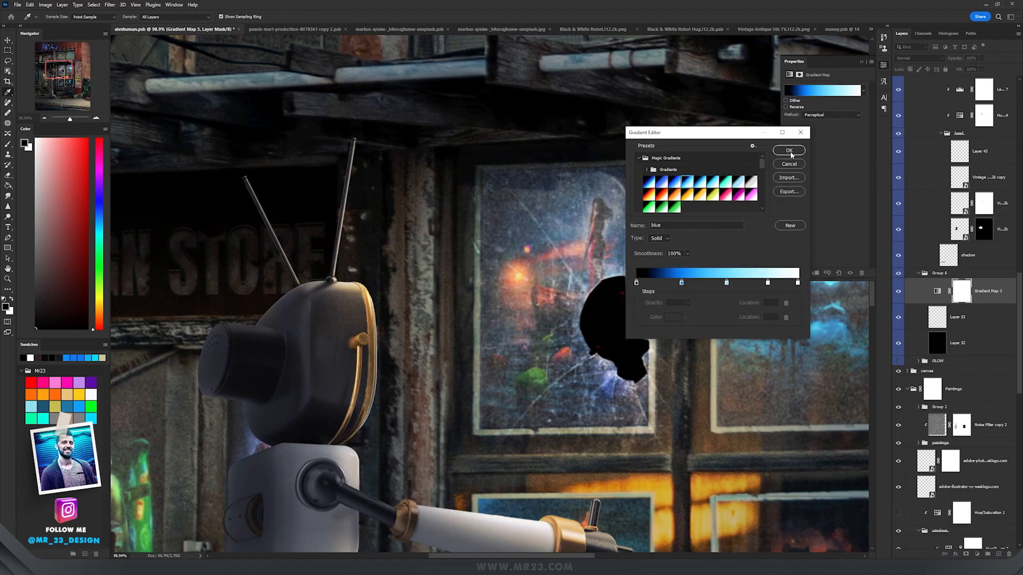
click(789, 150)
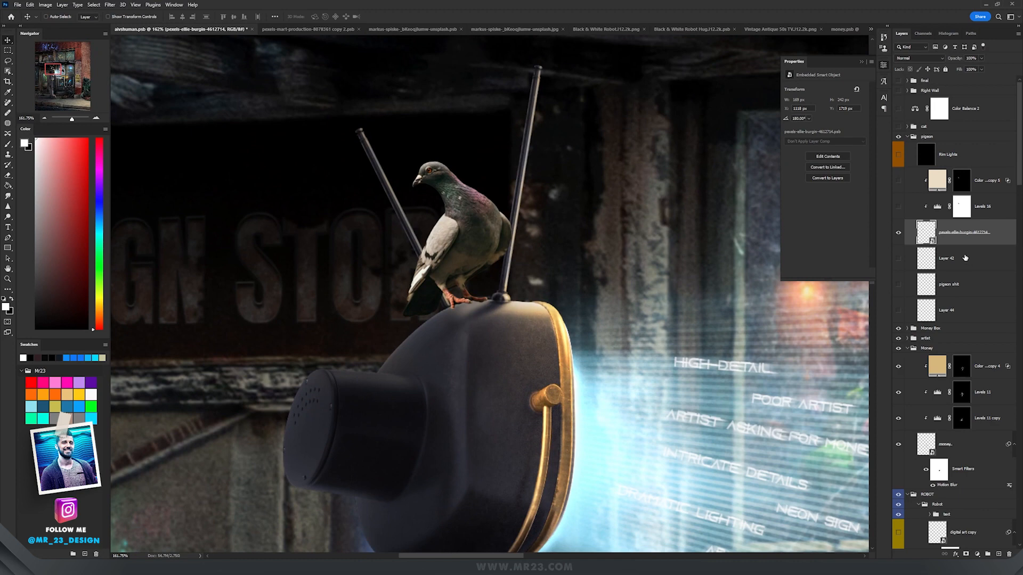
Step: Position the pigeon layer atop the robot's TV head before painting the droppings
click(981, 206)
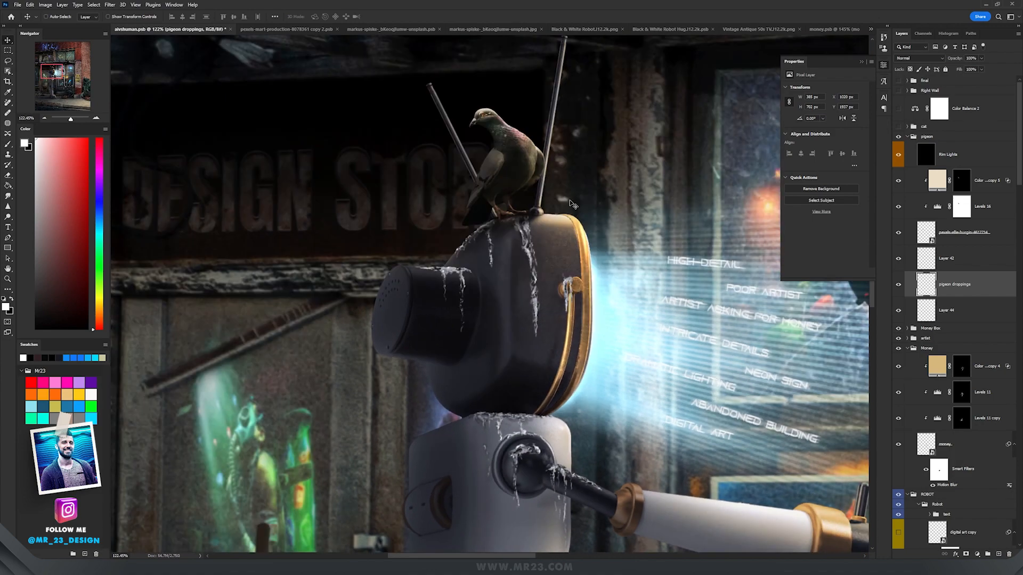
key(Tab)
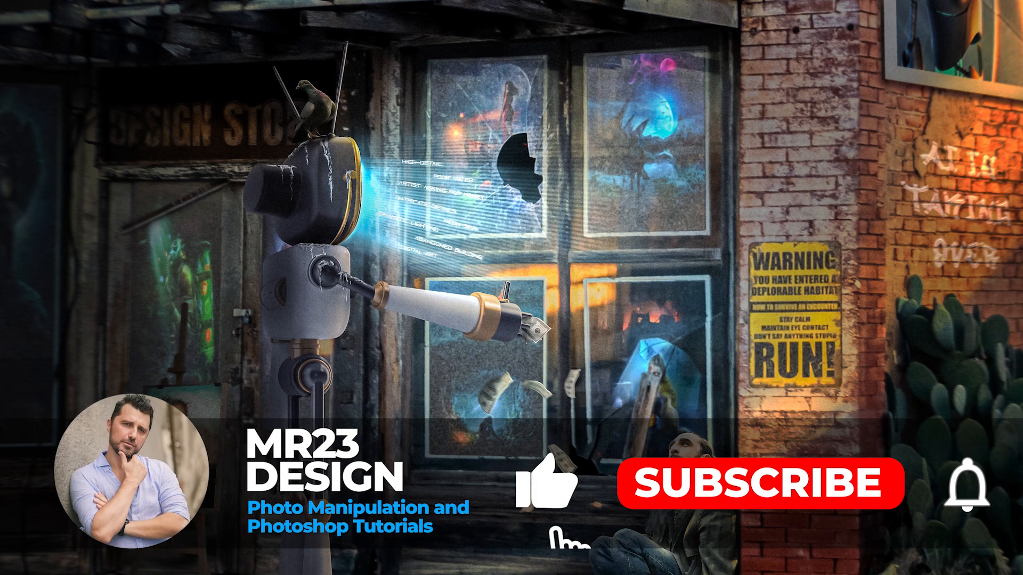
click(757, 484)
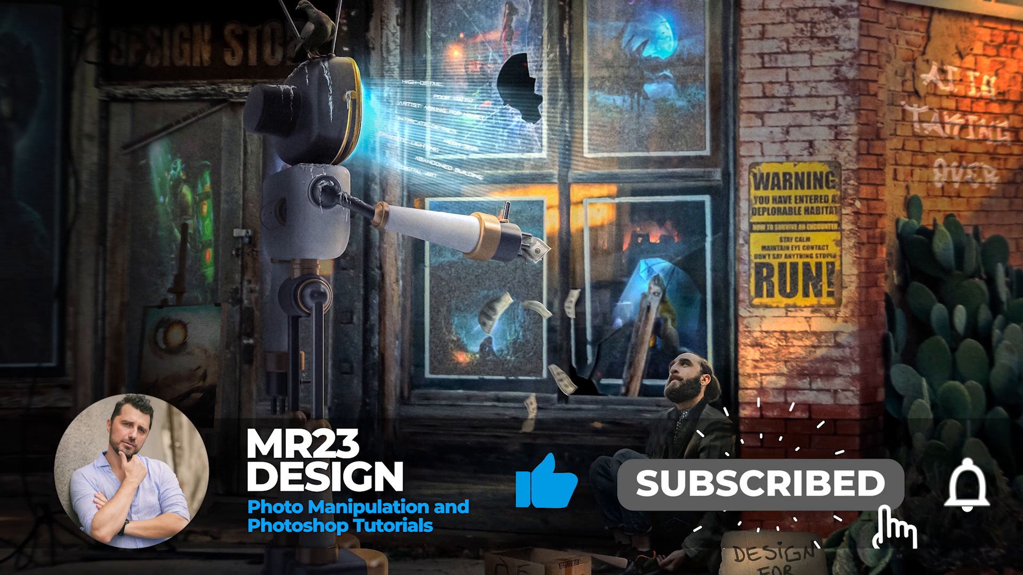